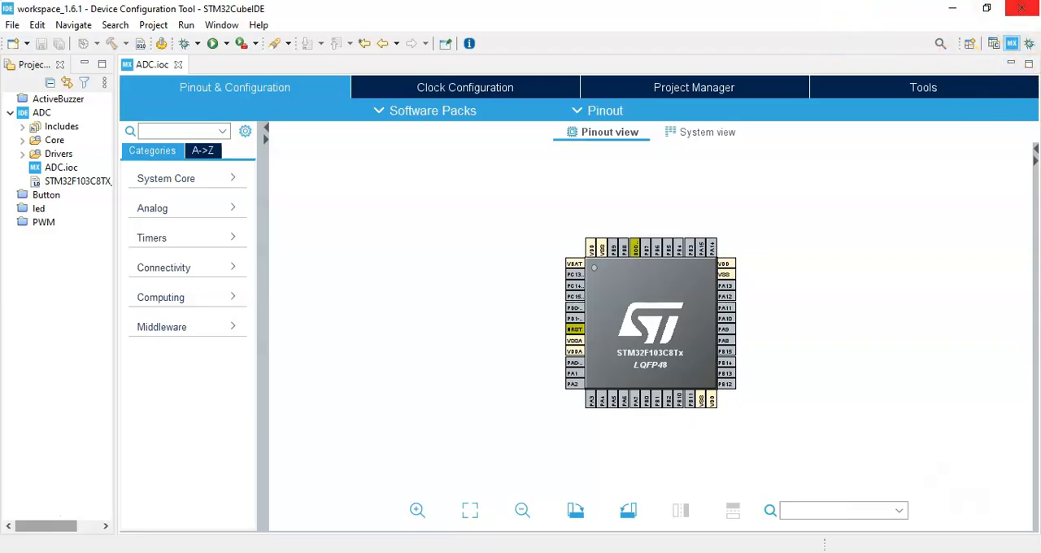
{"action": "mouse_move", "coordinate": [877, 29]}
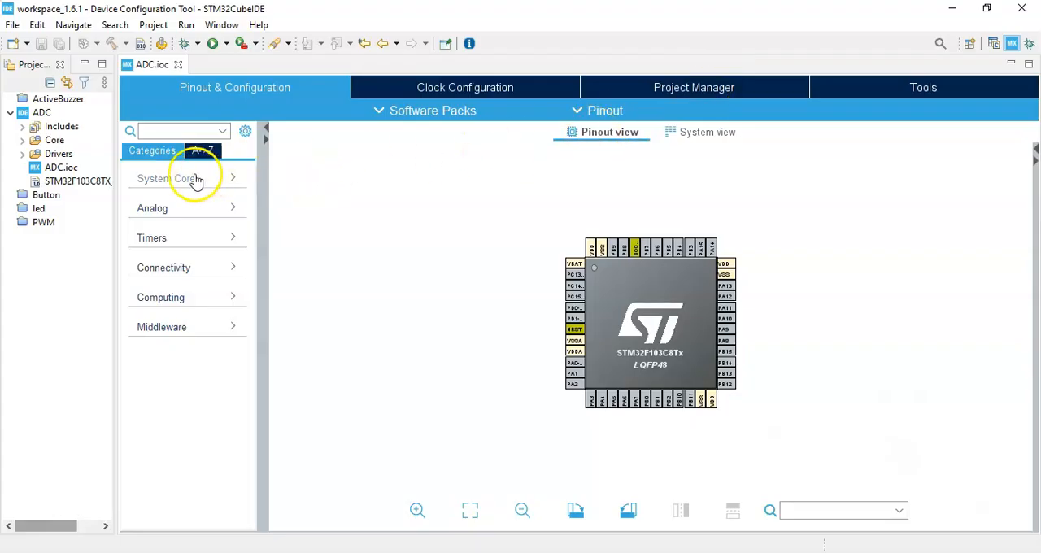
Set the SYS debug mode under System Core to Serial Wire.
{"action": "left_click", "coordinate": [165, 179]}
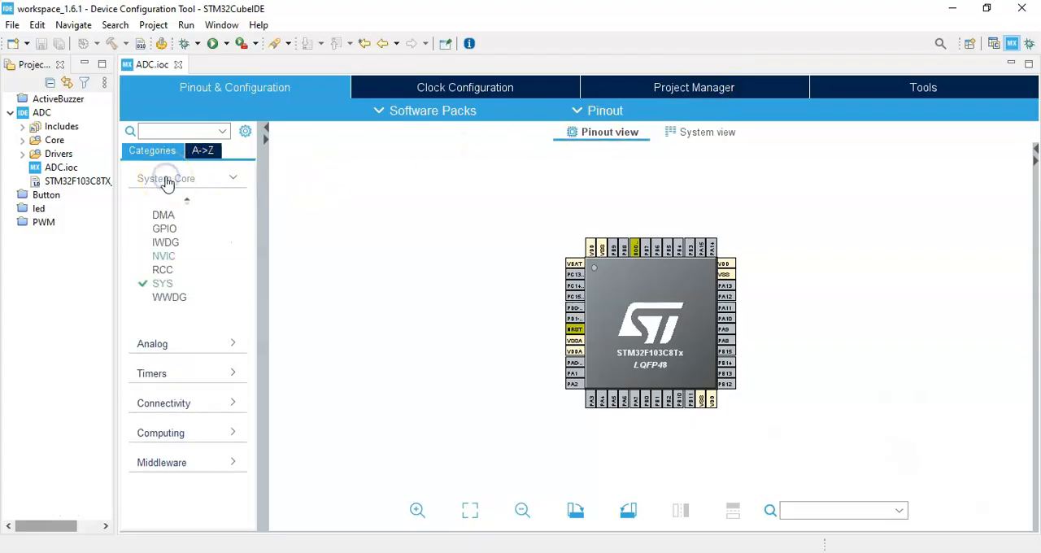
{"action": "left_click", "coordinate": [163, 283]}
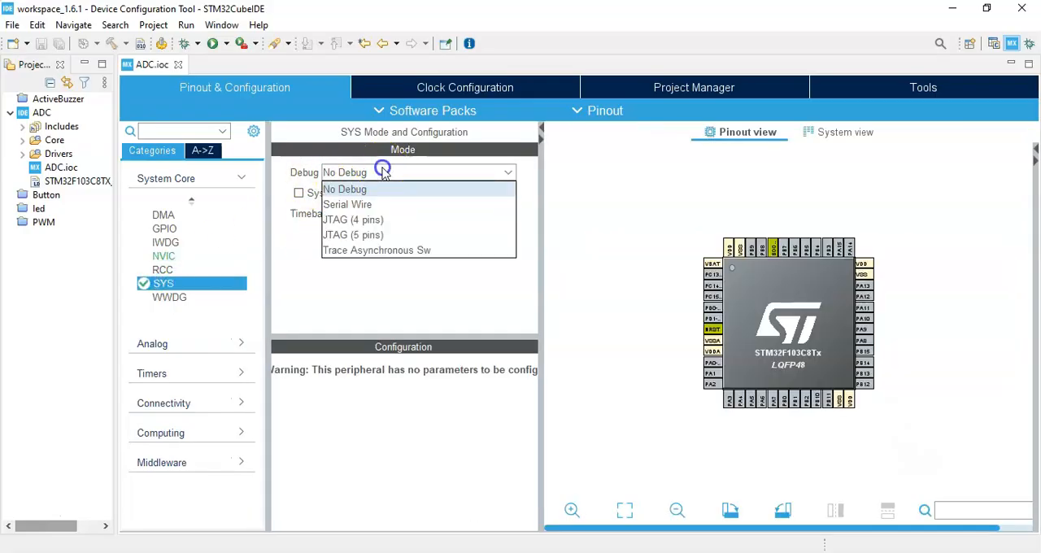
{"action": "left_click", "coordinate": [348, 205]}
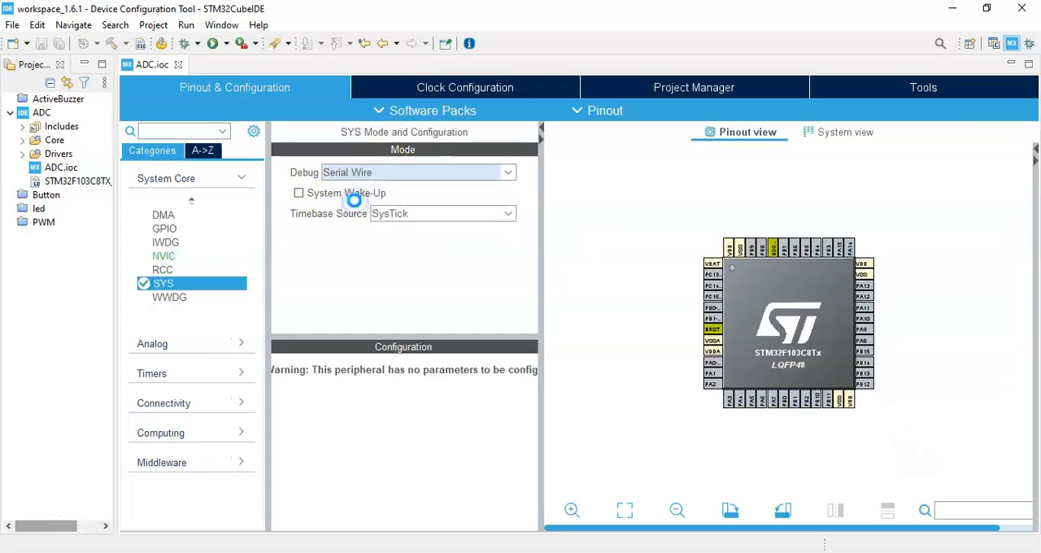
{"action": "left_click", "coordinate": [415, 172]}
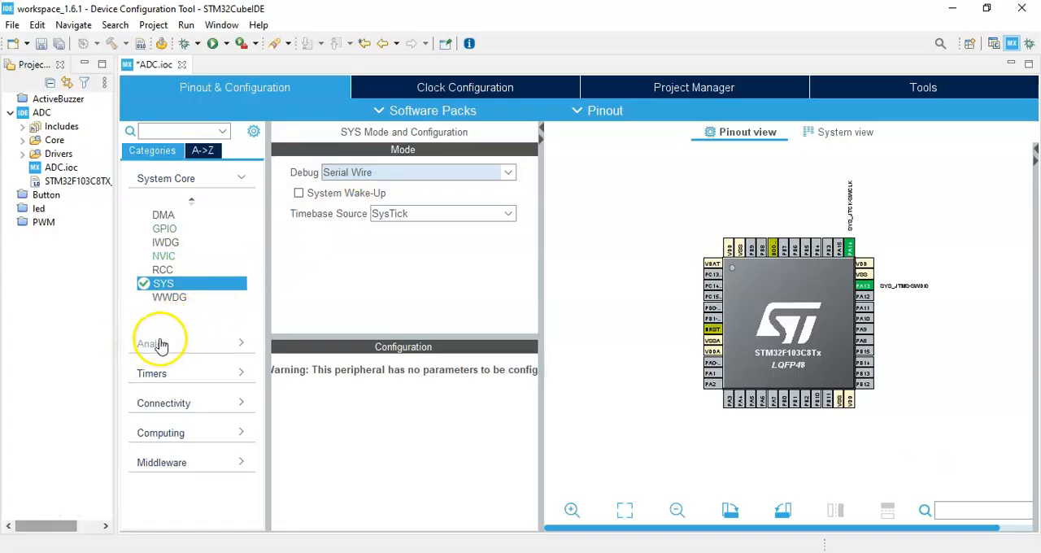
Enable analog input channel IN9 on ADC1.
{"action": "left_click", "coordinate": [153, 341]}
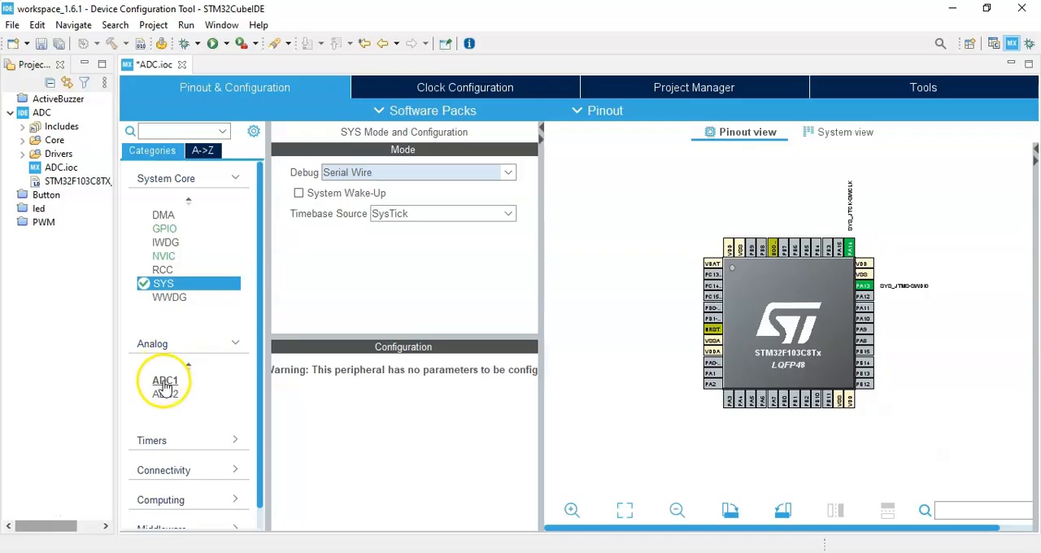
{"action": "left_click", "coordinate": [166, 381]}
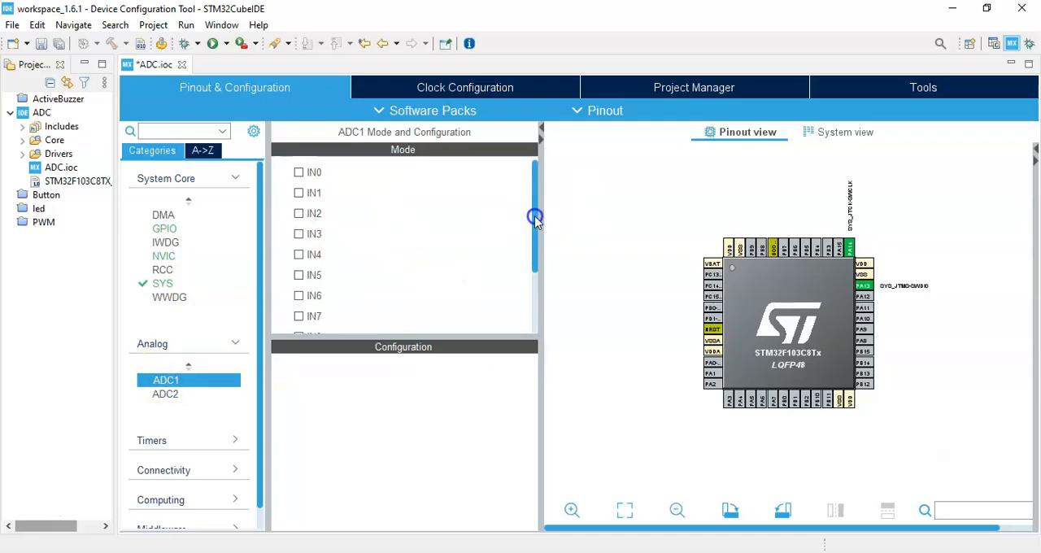
{"action": "scroll", "scroll_direction": "down", "scroll_amount": 3}
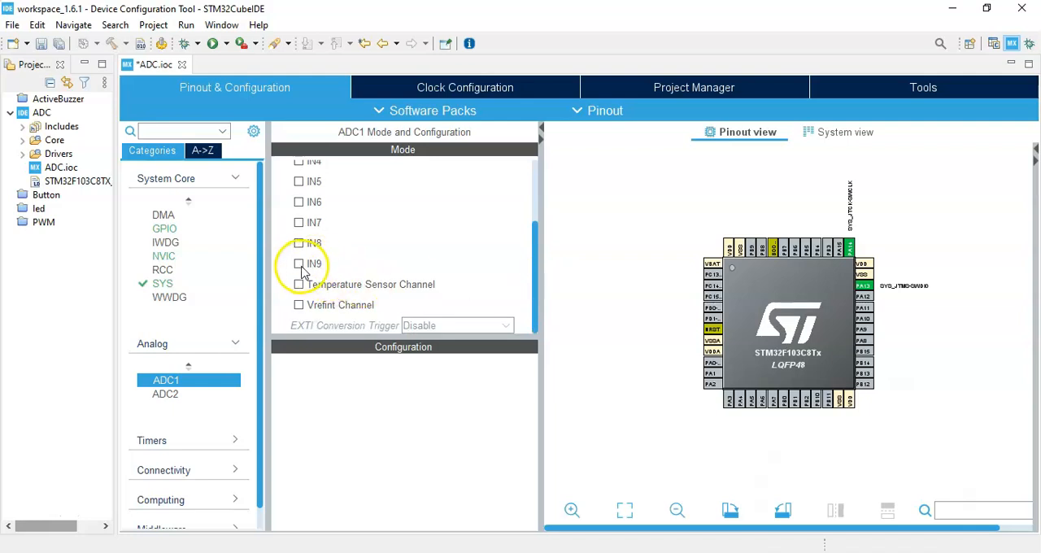
{"action": "left_click", "coordinate": [300, 264]}
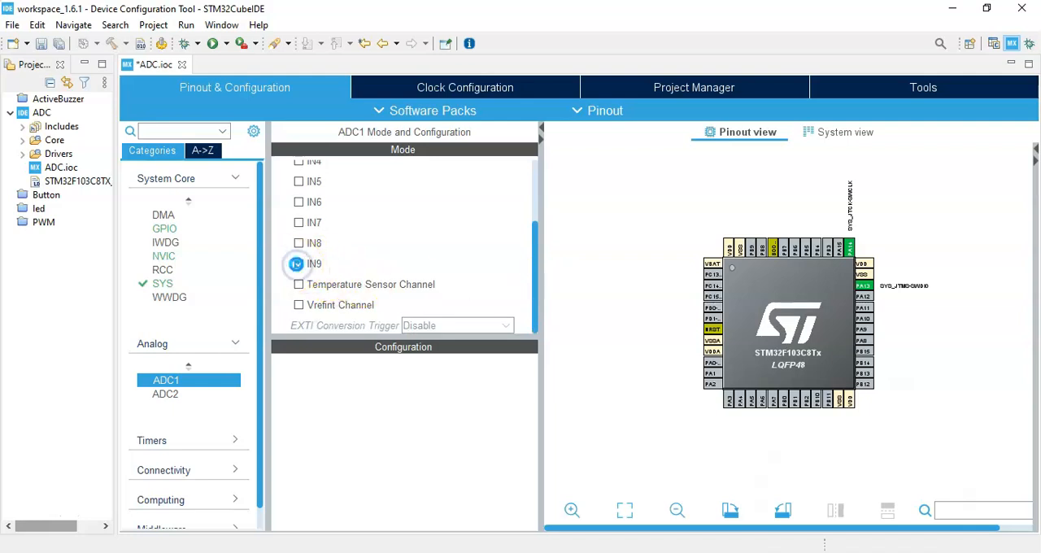
{"action": "left_click", "coordinate": [297, 263]}
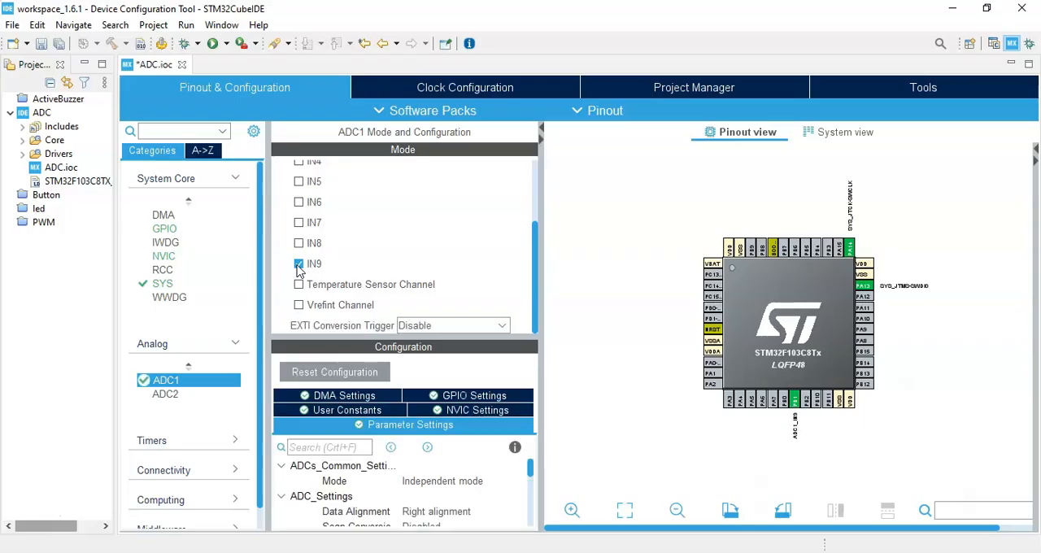
{"action": "left_click", "coordinate": [299, 264]}
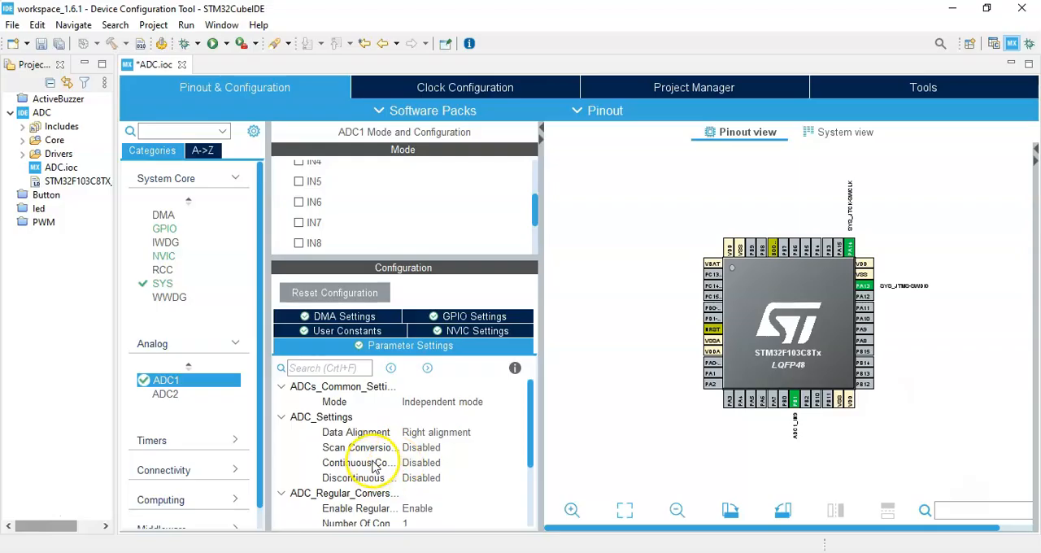
Set ADC1 Continuous Conversion Mode to Enabled.
{"action": "left_click", "coordinate": [458, 461]}
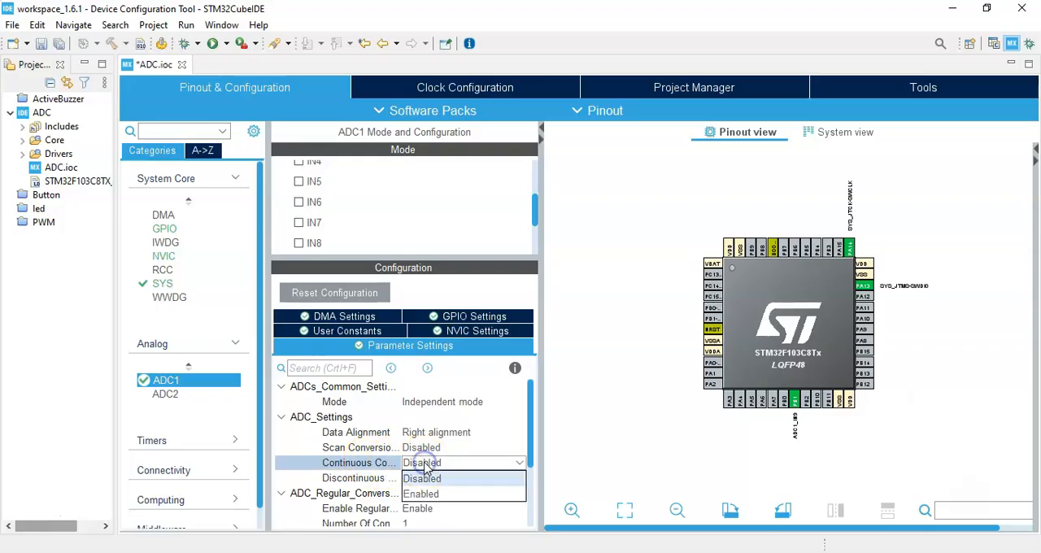
{"action": "left_click", "coordinate": [420, 495]}
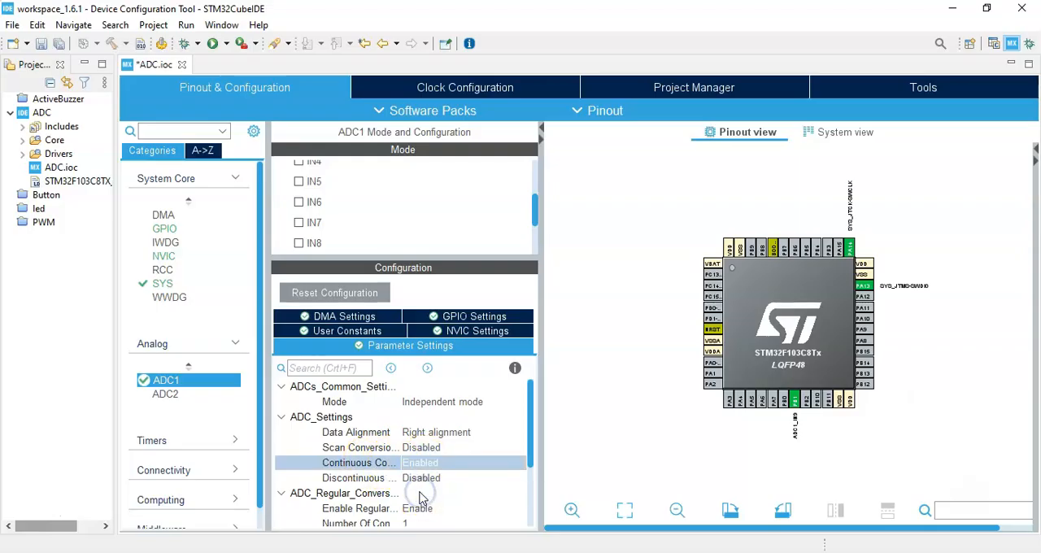
{"action": "mouse_move", "coordinate": [280, 299]}
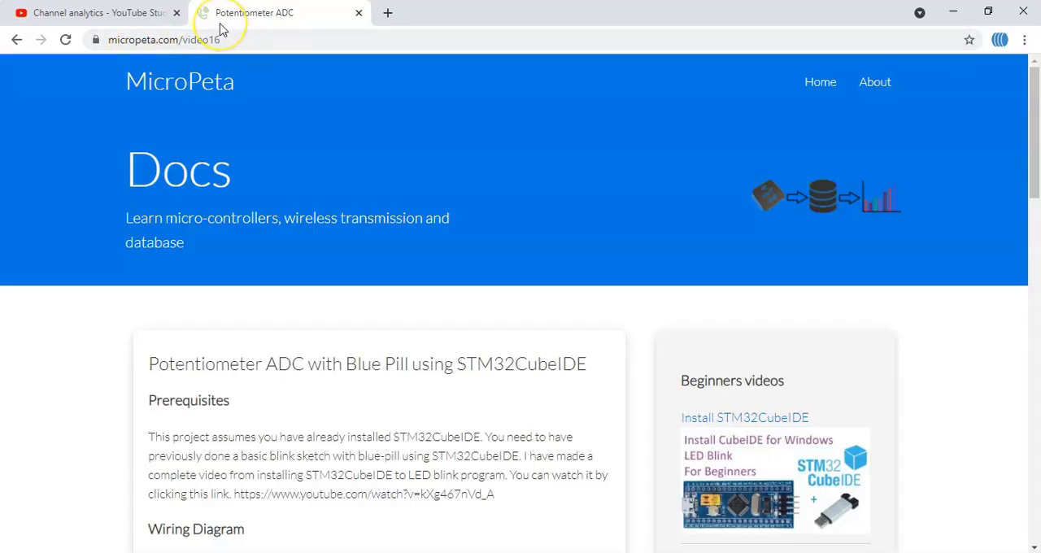
{"action": "mouse_move", "coordinate": [1033, 122]}
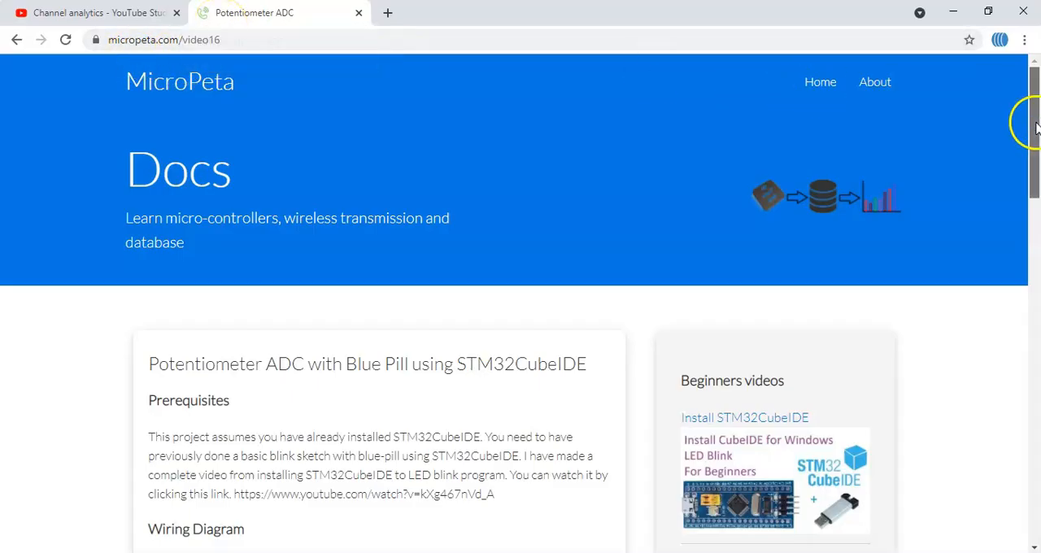
Scroll the MicroPeta tutorial down to the ADC settings and additional code section.
{"action": "scroll", "scroll_direction": "down", "scroll_amount": 3}
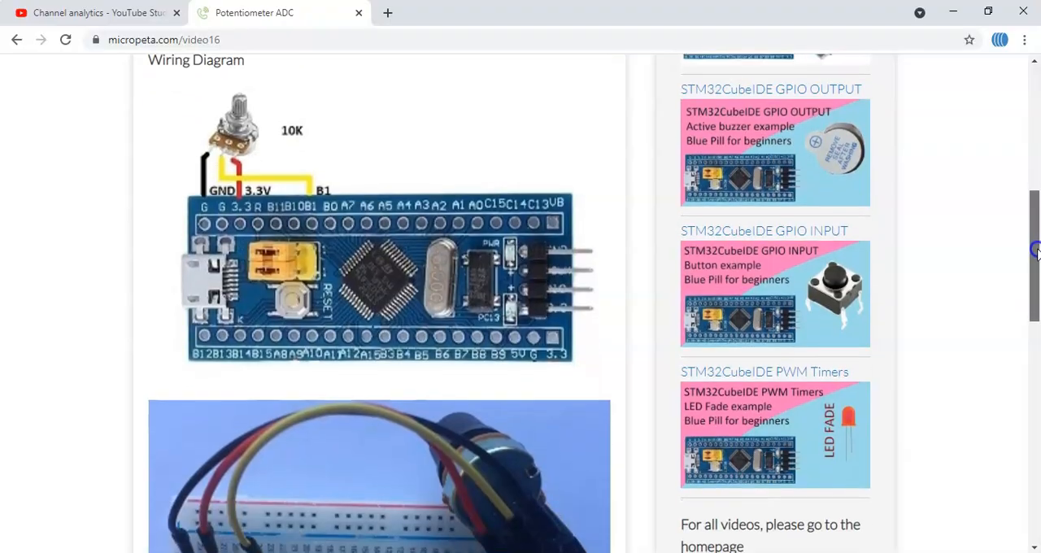
{"action": "scroll", "scroll_direction": "down", "scroll_amount": 3}
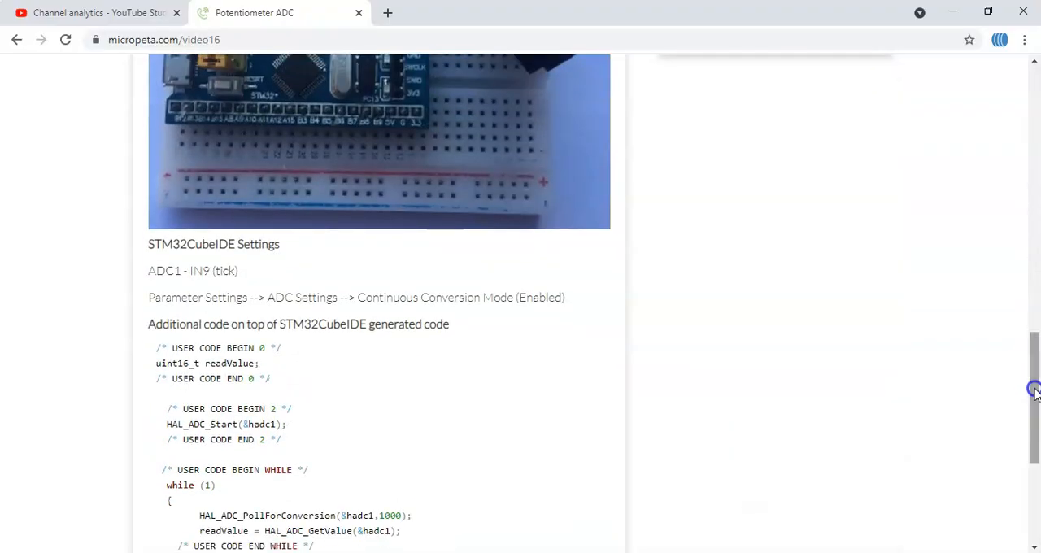
{"action": "mouse_move", "coordinate": [187, 290]}
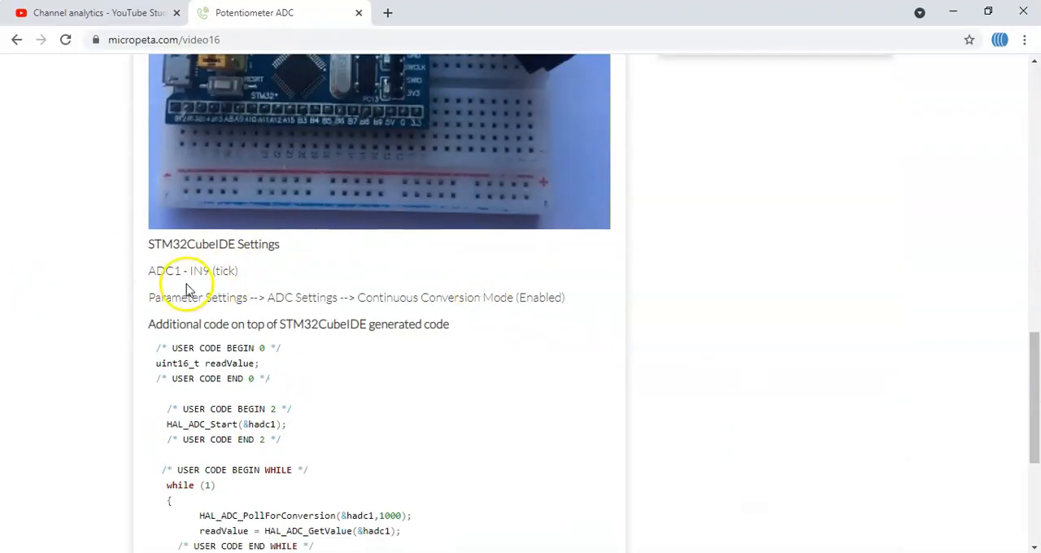
{"action": "mouse_move", "coordinate": [995, 361]}
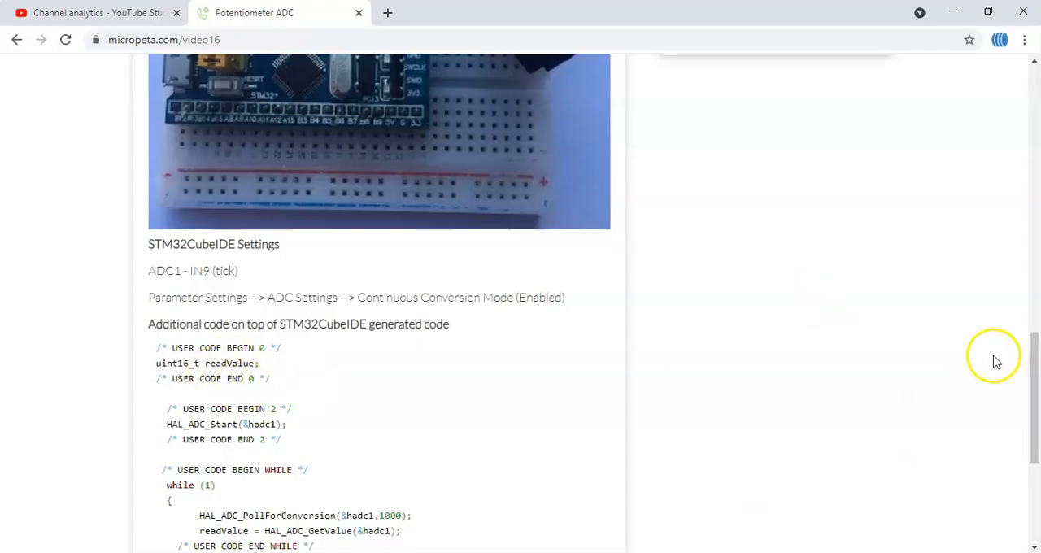
{"action": "scroll", "scroll_direction": "down", "scroll_amount": 3}
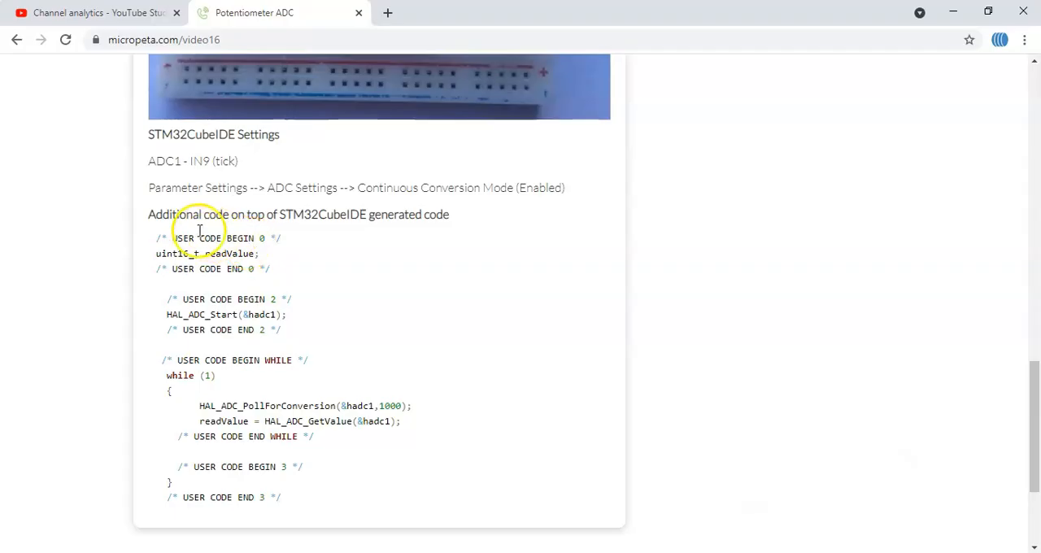
{"action": "mouse_move", "coordinate": [160, 258]}
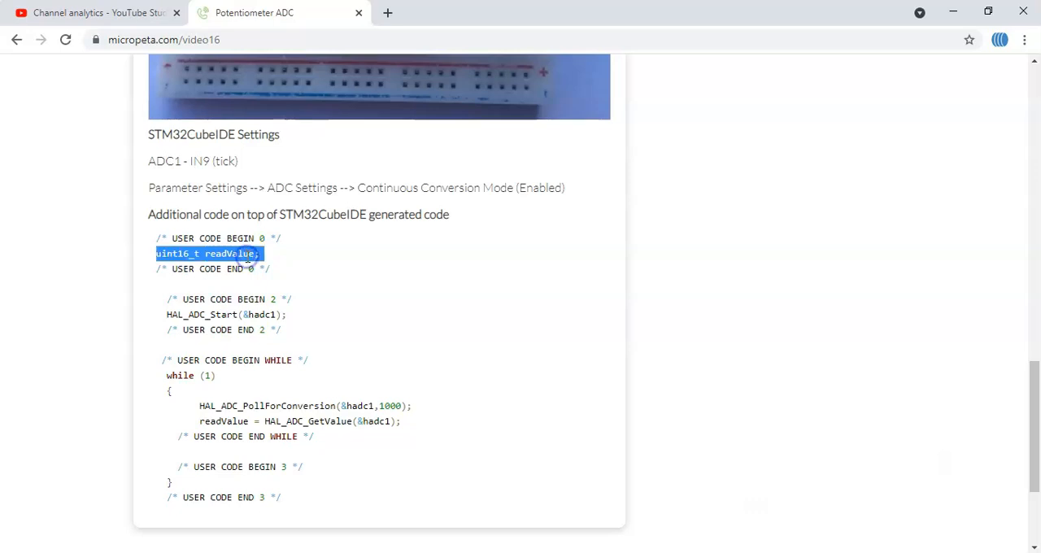
{"action": "mouse_move", "coordinate": [348, 307]}
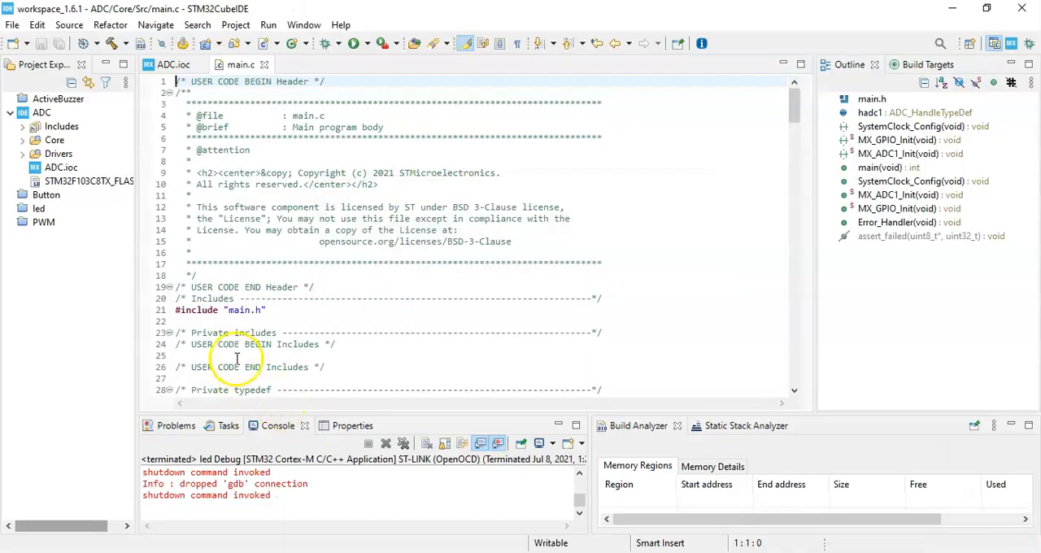
Add HAL_ADC_Start(&hadc1); under USER CODE BEGIN 2 in main.c.
{"action": "left_click", "coordinate": [236, 356]}
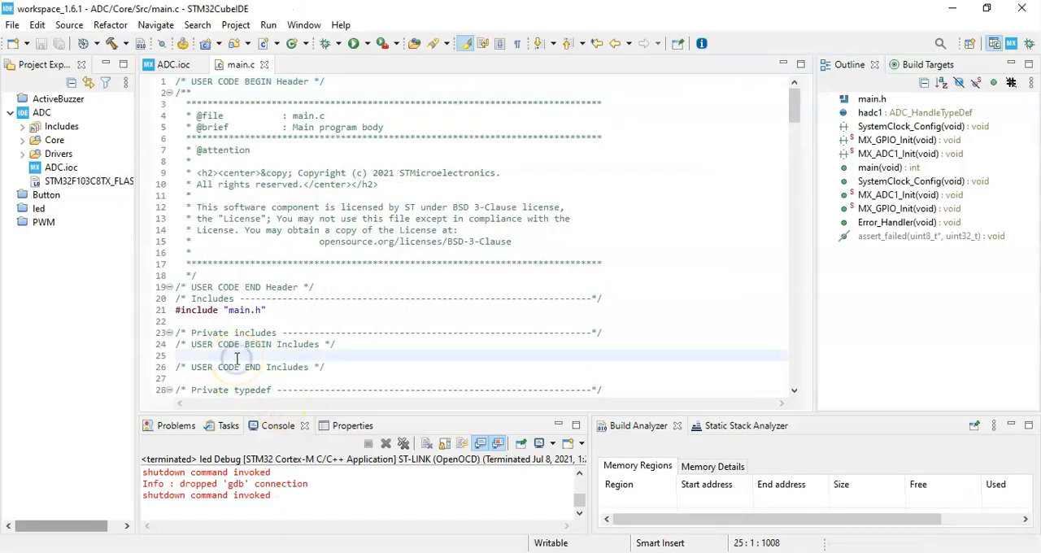
{"action": "scroll", "scroll_direction": "down", "scroll_amount": 3}
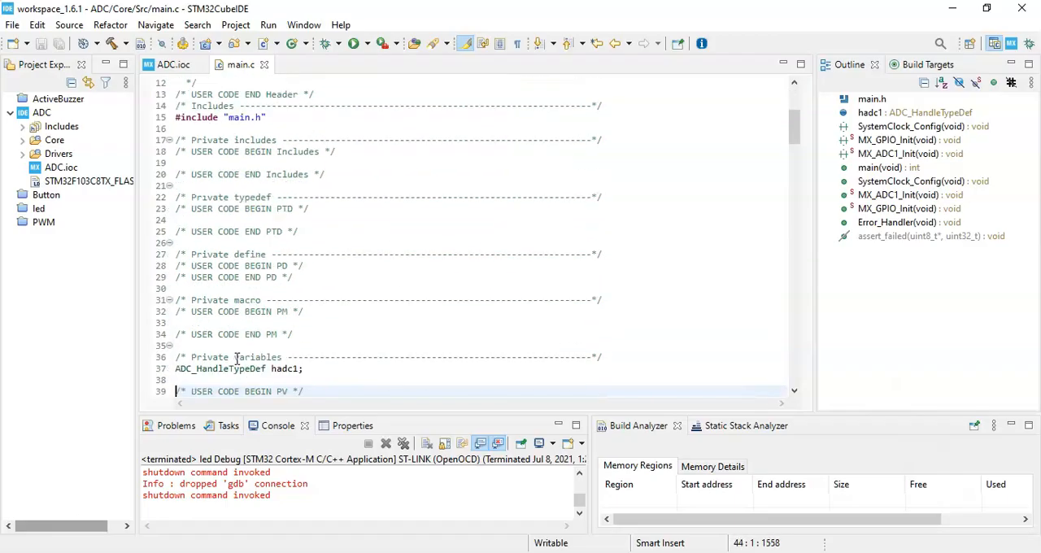
{"action": "scroll", "scroll_direction": "down", "scroll_amount": 3}
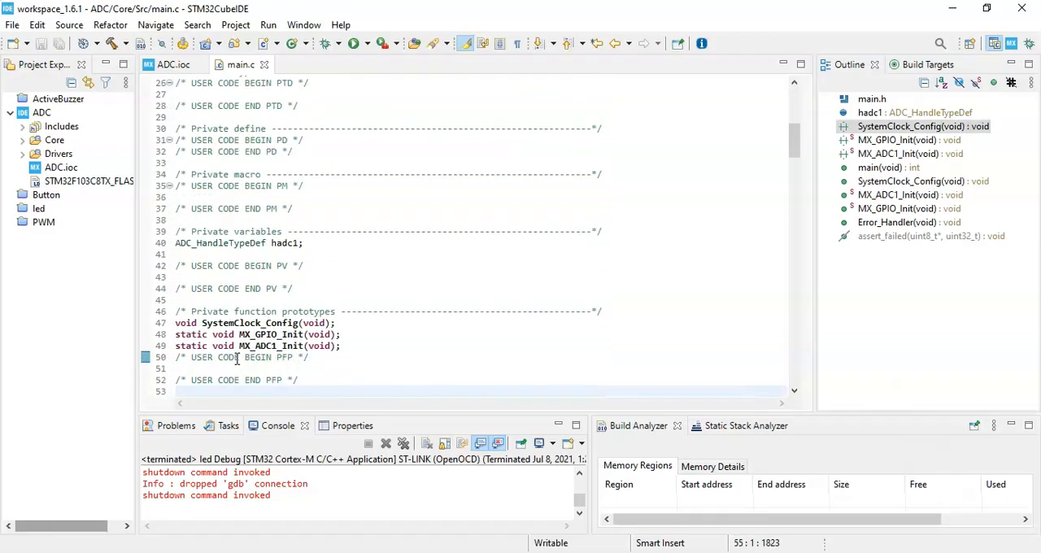
{"action": "scroll", "scroll_direction": "down", "scroll_amount": 3}
{"action": "type", "text": "uint16_t readValue;"}
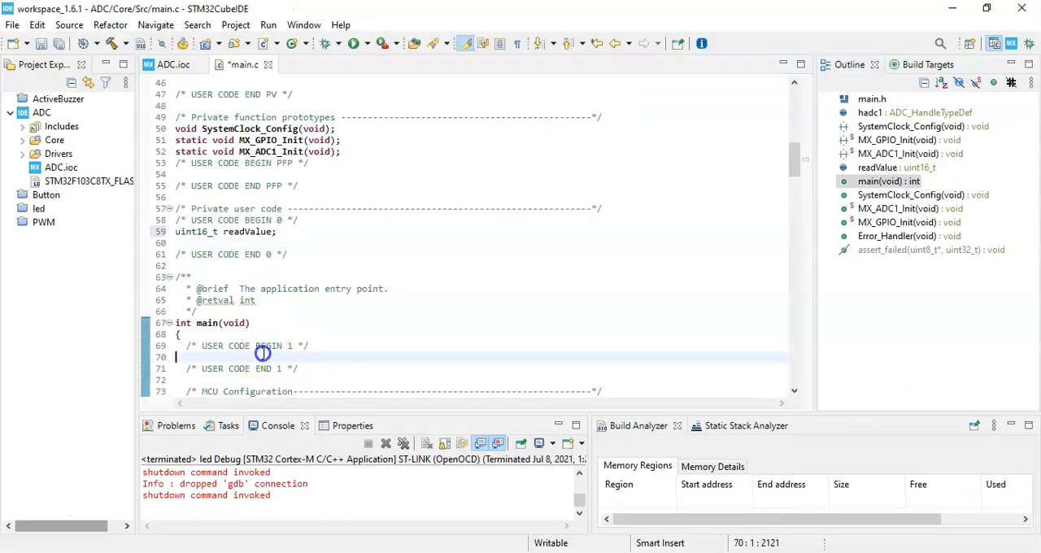
{"action": "scroll", "scroll_direction": "down", "scroll_amount": 3}
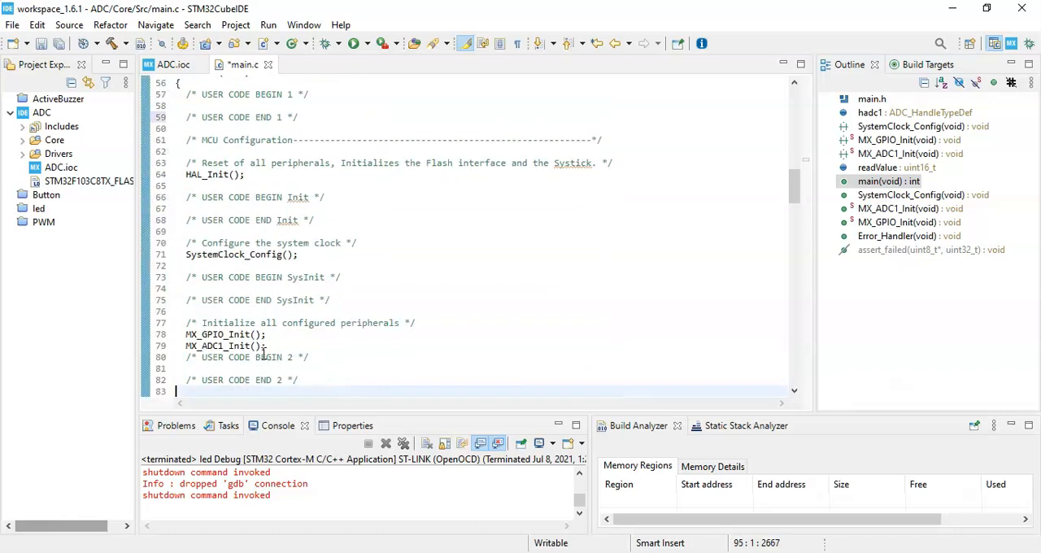
{"action": "scroll", "scroll_direction": "down", "scroll_amount": 3}
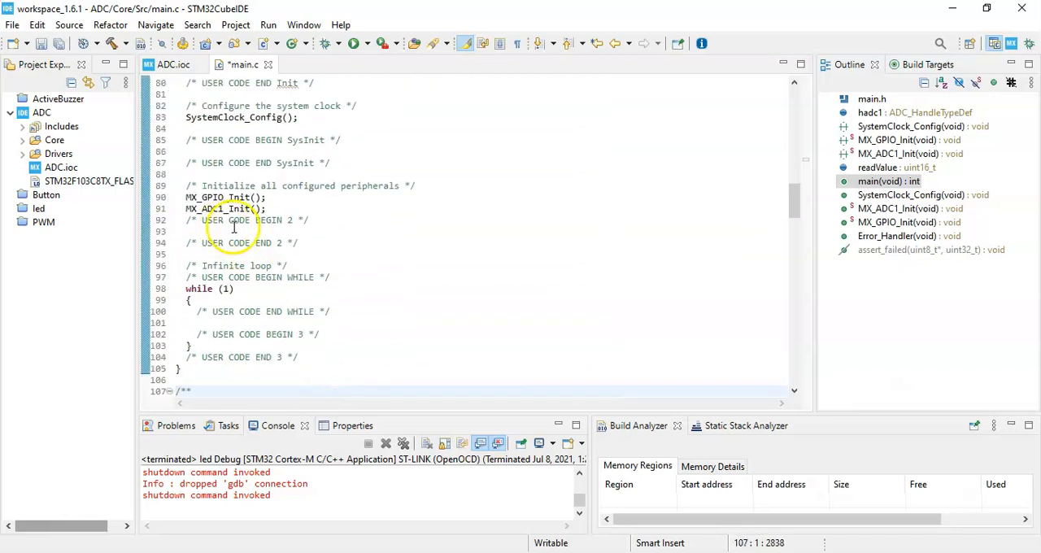
{"action": "left_click", "coordinate": [235, 231]}
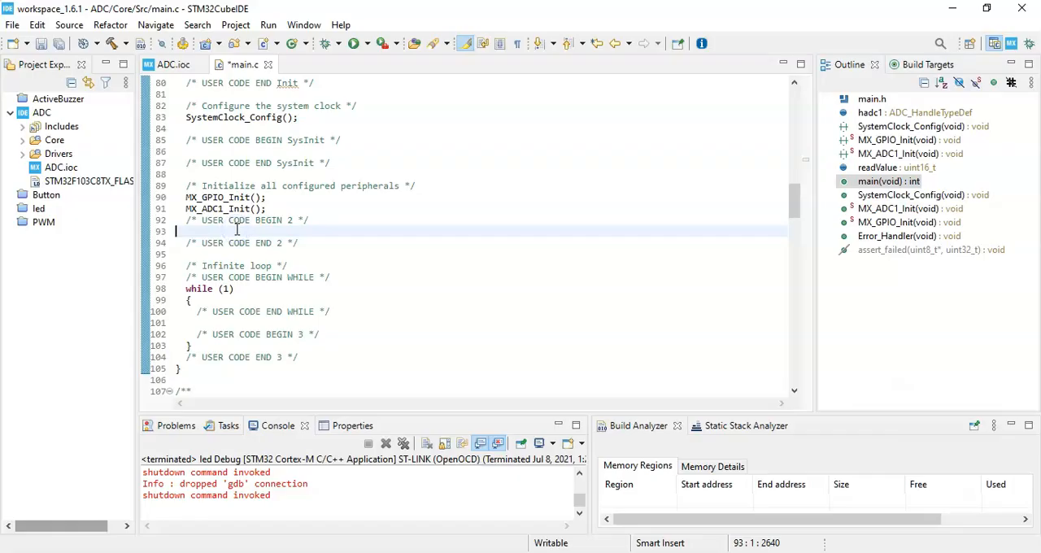
{"action": "type", "text": "HAL_ADC_Start(&hadc1);"}
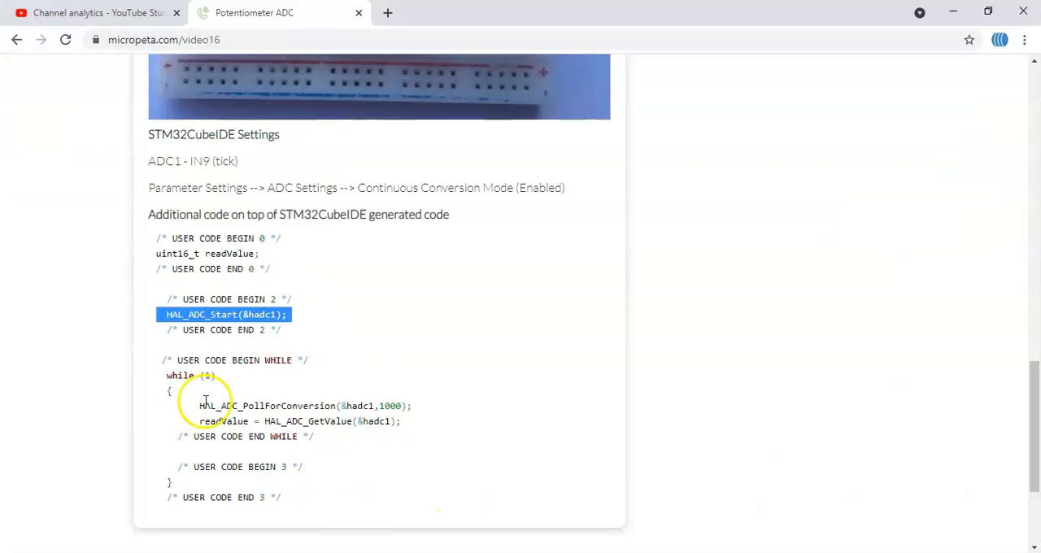
{"action": "mouse_move", "coordinate": [317, 403]}
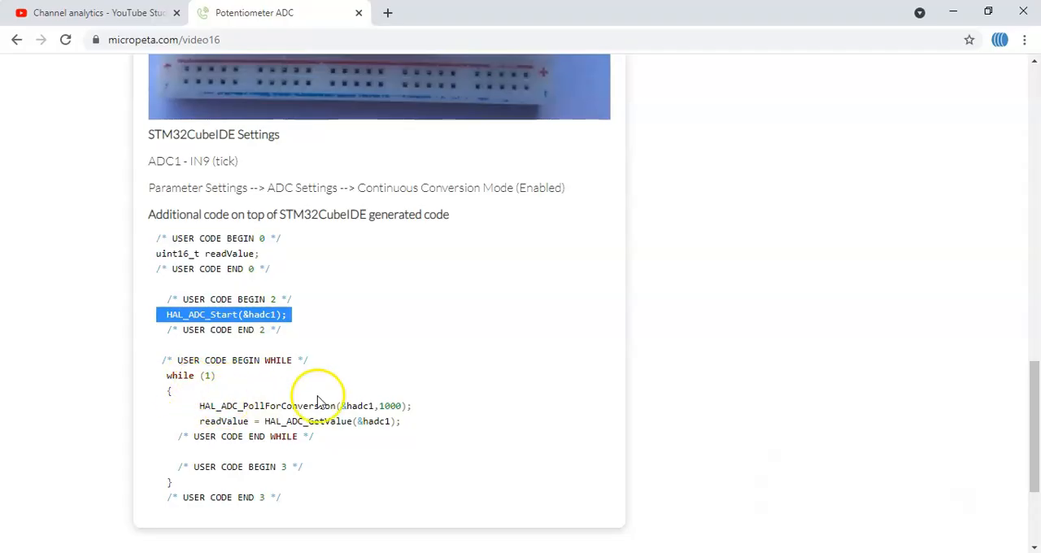
{"action": "mouse_move", "coordinate": [189, 405]}
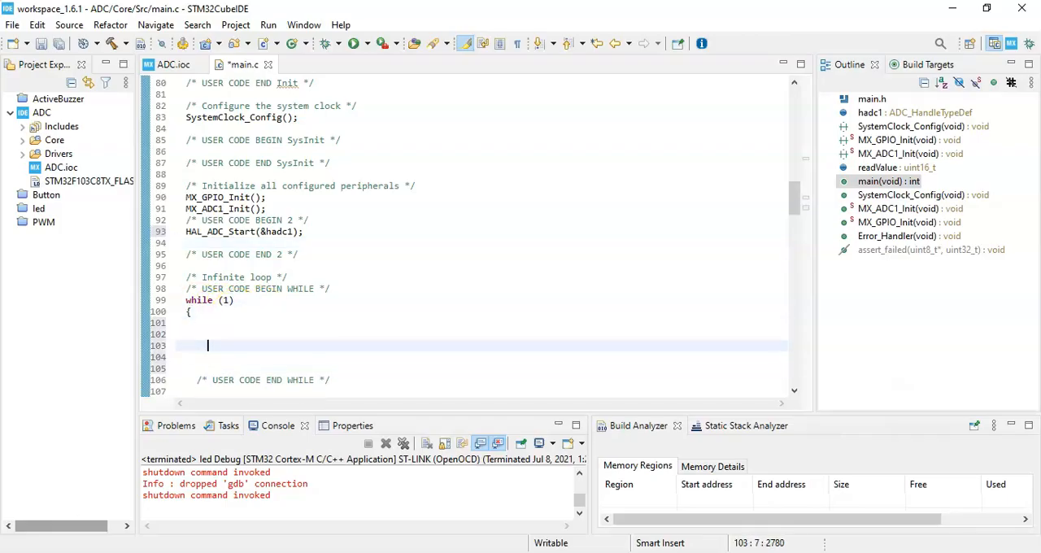
Poll the ADC inside while(1) with HAL_ADC_PollForConversion(&hadc1,1000);.
{"action": "type", "text": "HAL_ADC_PollForConversion(&hadc1,1000);"}
{"action": "left_click", "coordinate": [482, 356]}
{"action": "type", "text": "readValue = HAL_ADC_GetValue(&hadc1);"}
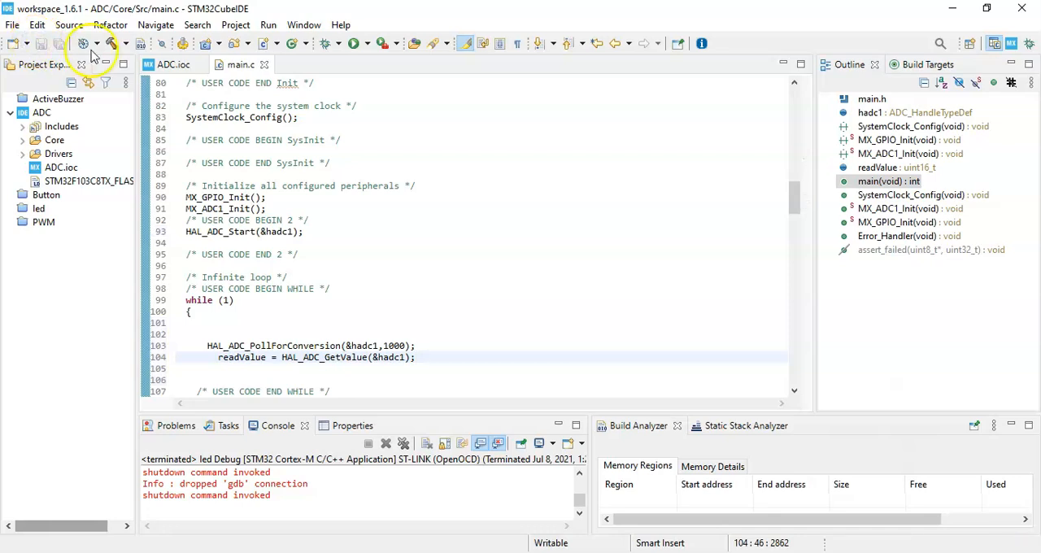
{"action": "mouse_move", "coordinate": [113, 44]}
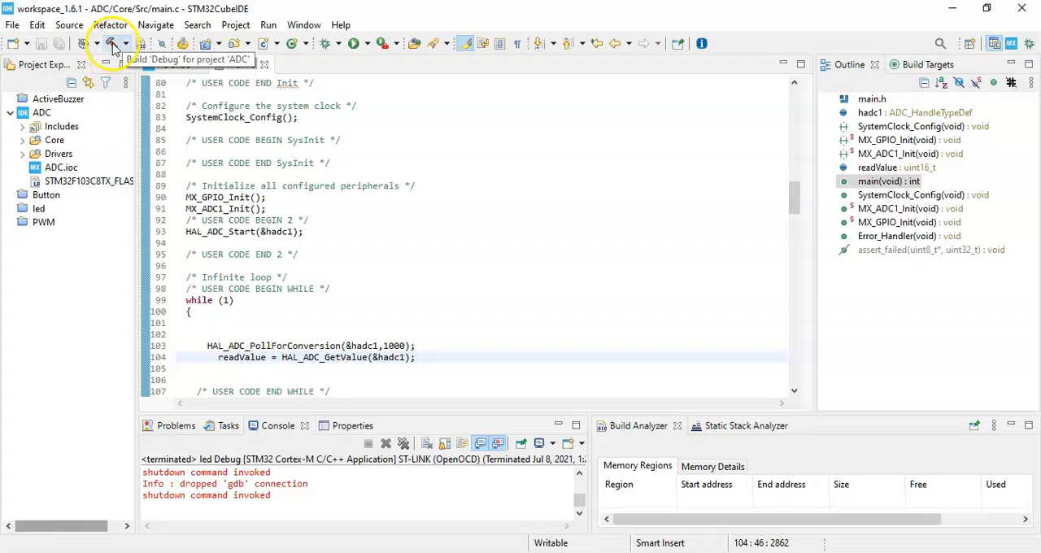
Build the ADC project in the Debug configuration with 0 errors and 0 warnings.
{"action": "left_click", "coordinate": [114, 43]}
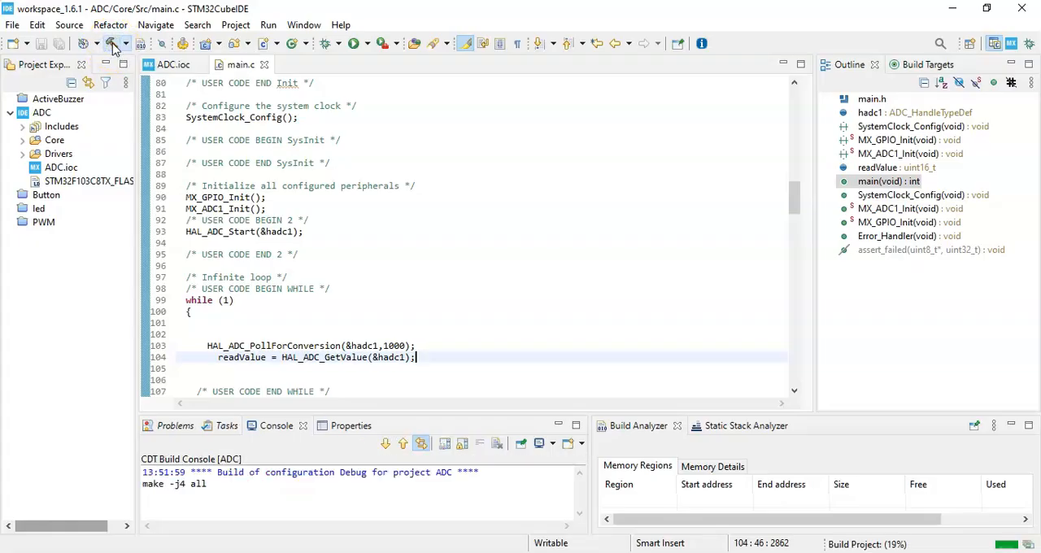
{"action": "left_click", "coordinate": [114, 44]}
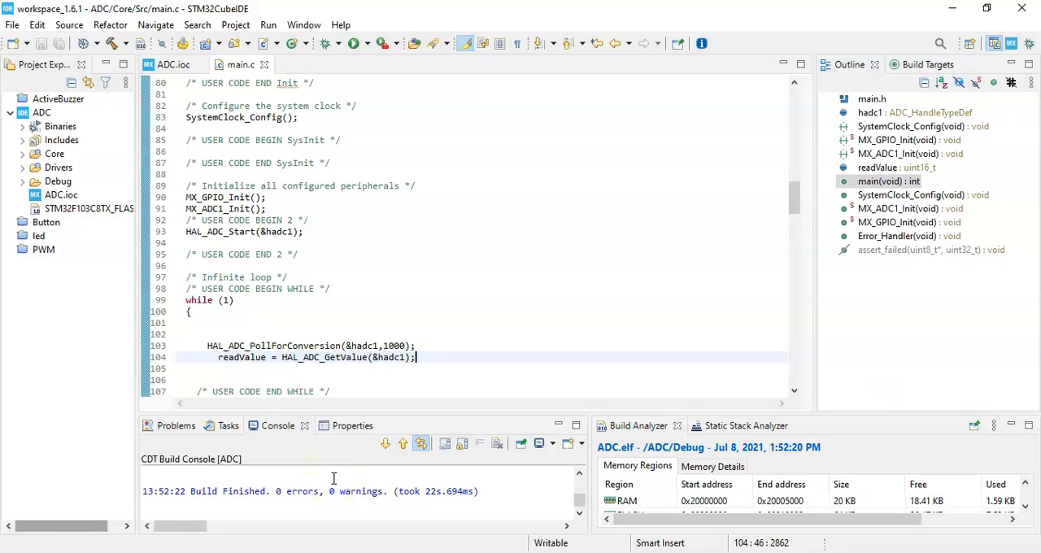
{"action": "mouse_move", "coordinate": [356, 57]}
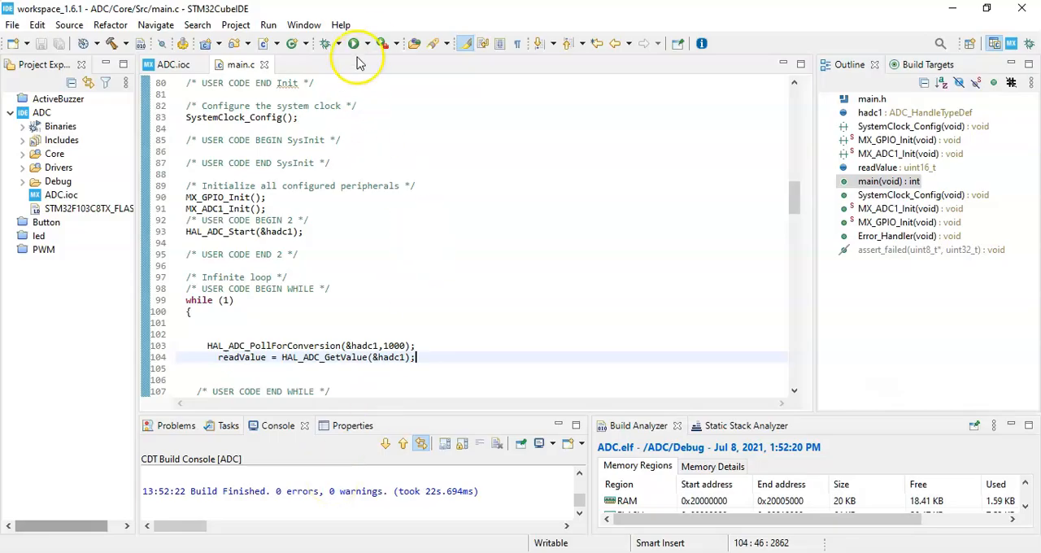
{"action": "mouse_move", "coordinate": [354, 42]}
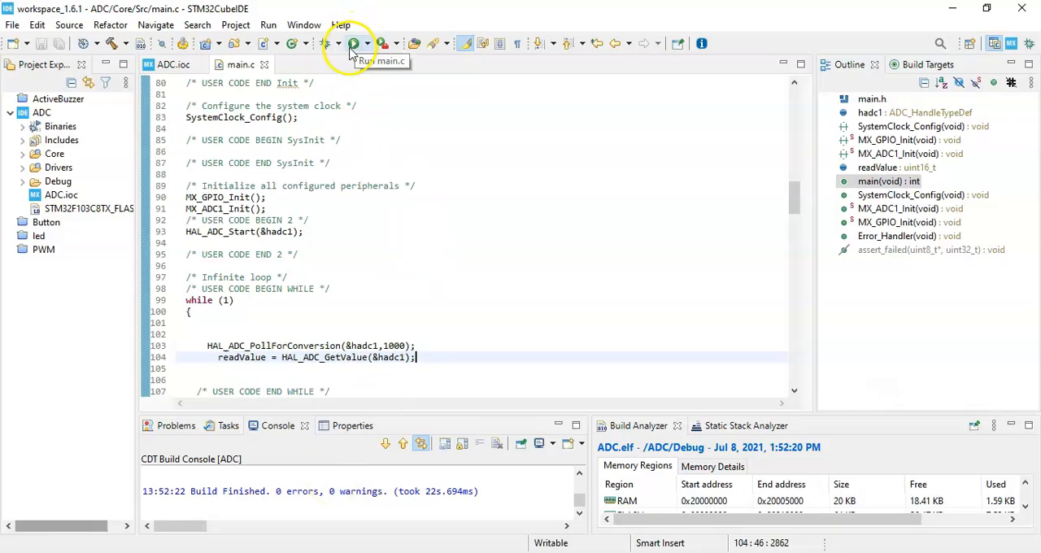
{"action": "mouse_move", "coordinate": [324, 48]}
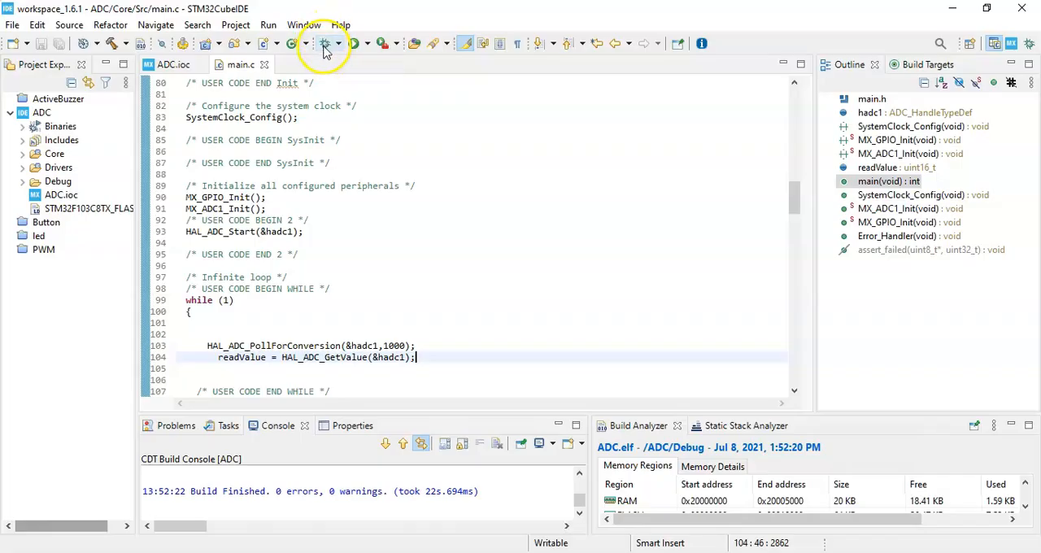
{"action": "mouse_move", "coordinate": [324, 43]}
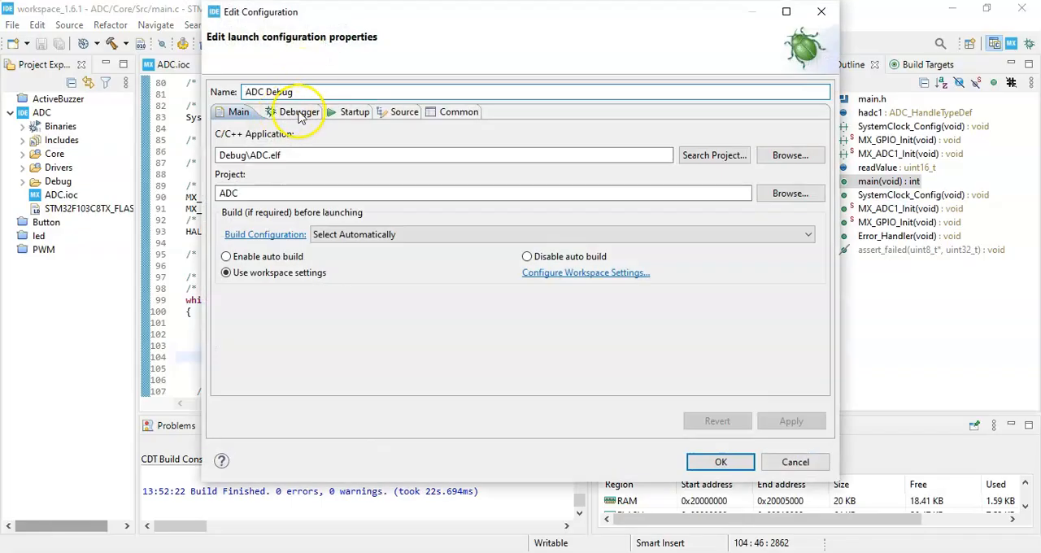
Set the Debug probe to ST-LINK (OpenOCD) and show the generator options.
{"action": "left_click", "coordinate": [299, 111]}
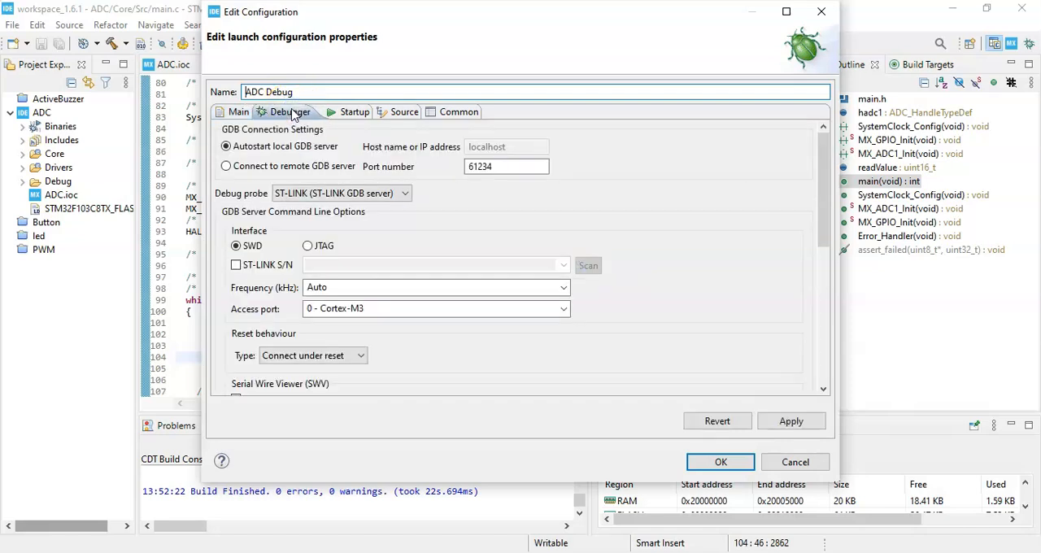
{"action": "left_click", "coordinate": [404, 192]}
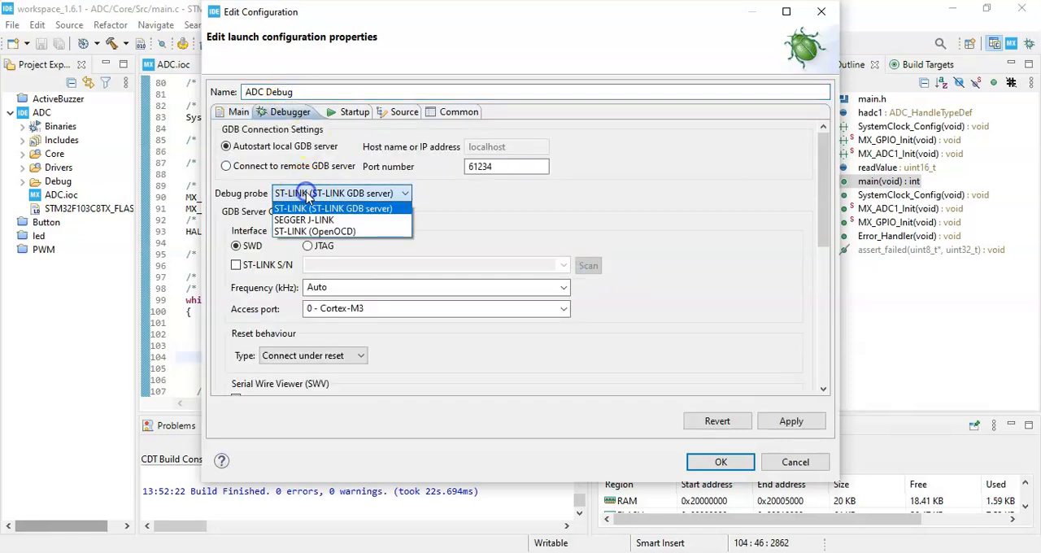
{"action": "left_click", "coordinate": [314, 231]}
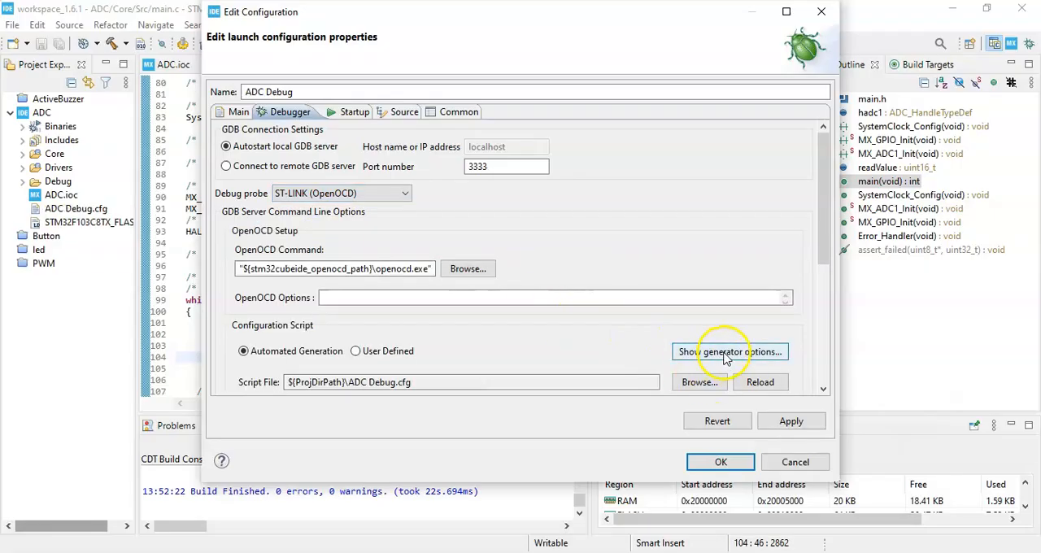
{"action": "left_click", "coordinate": [729, 351]}
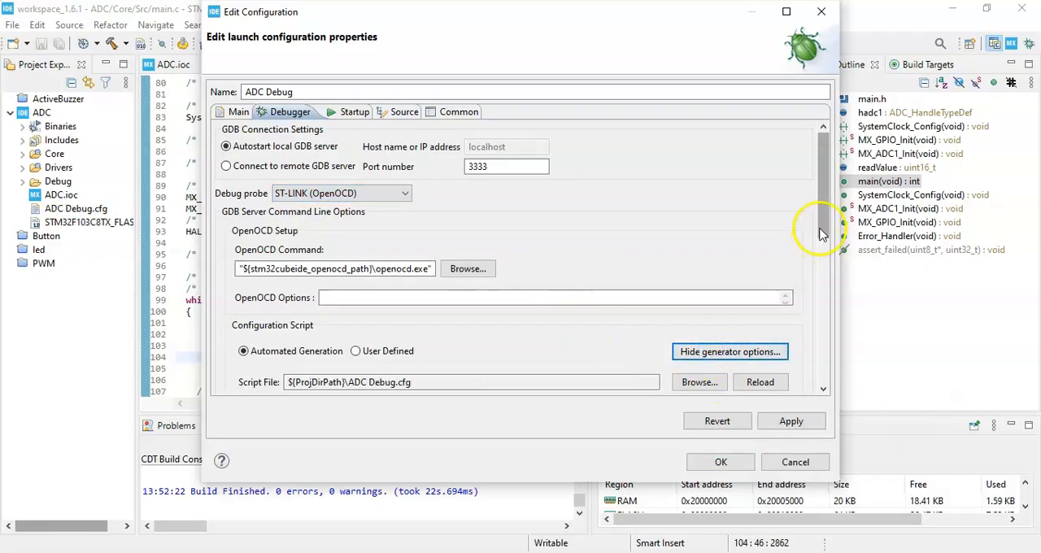
Set Reset Mode to Software system reset, save the configuration and start debugging.
{"action": "scroll", "scroll_direction": "down", "scroll_amount": 3}
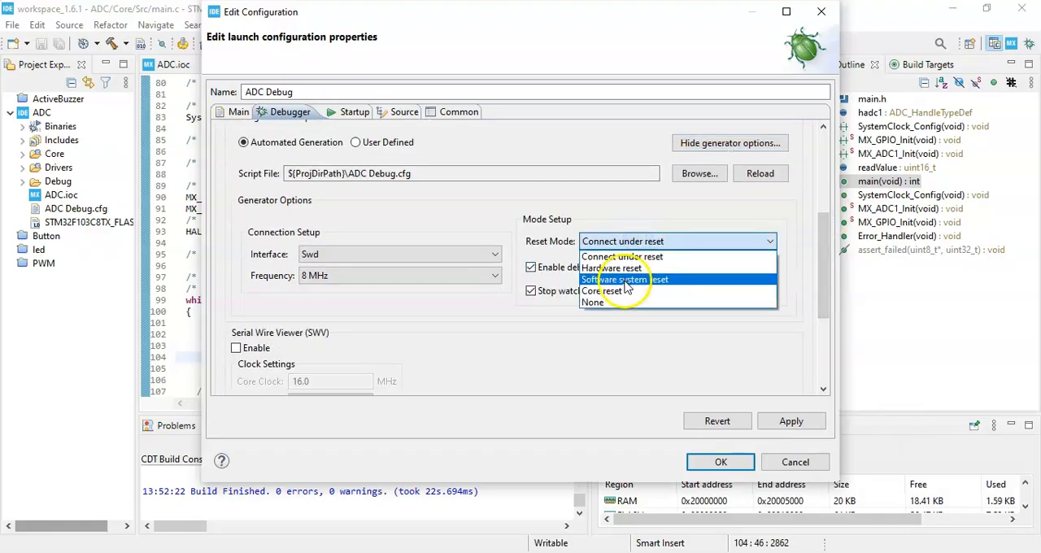
{"action": "left_click", "coordinate": [625, 279]}
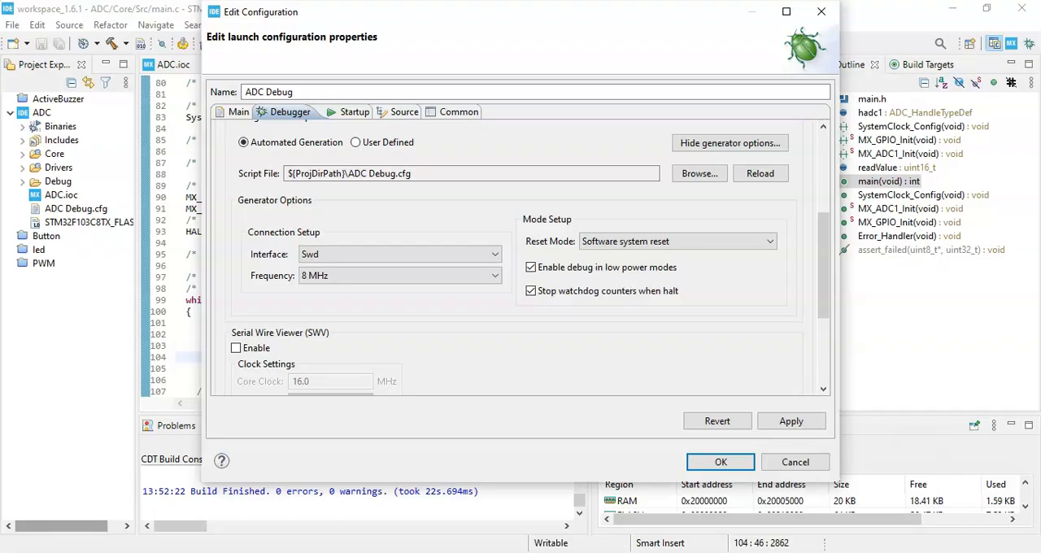
{"action": "mouse_move", "coordinate": [716, 201]}
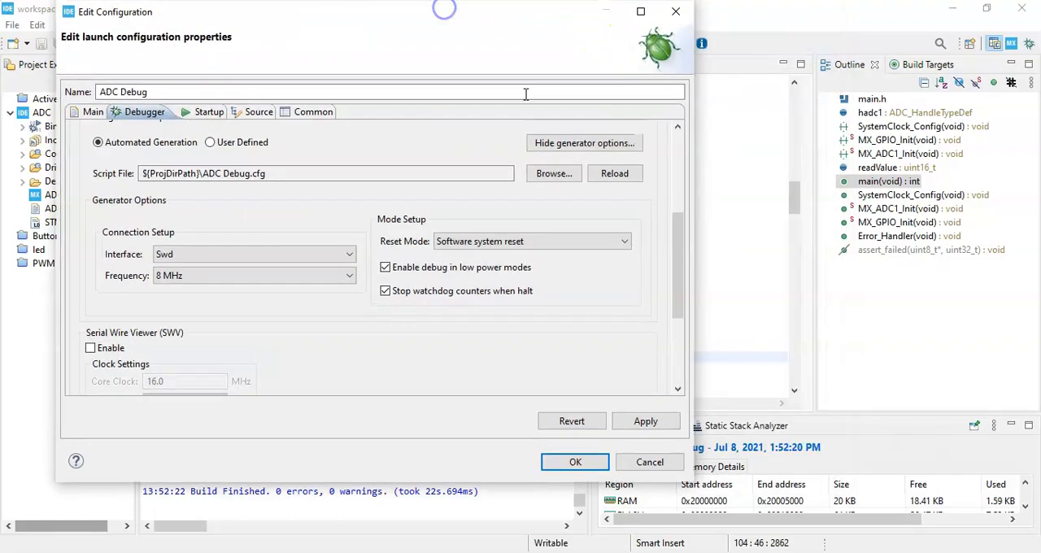
{"action": "left_click", "coordinate": [644, 419]}
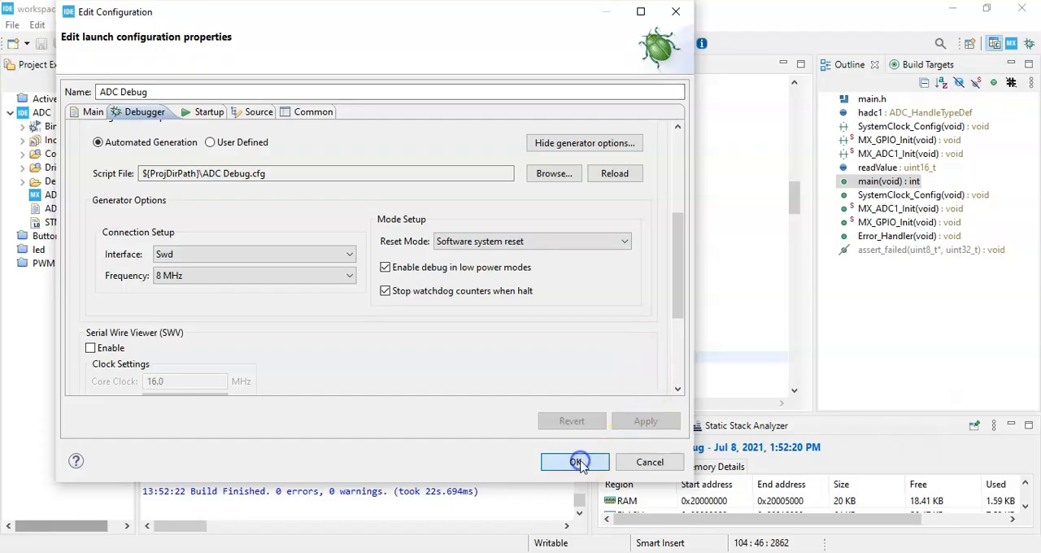
{"action": "left_click", "coordinate": [575, 461]}
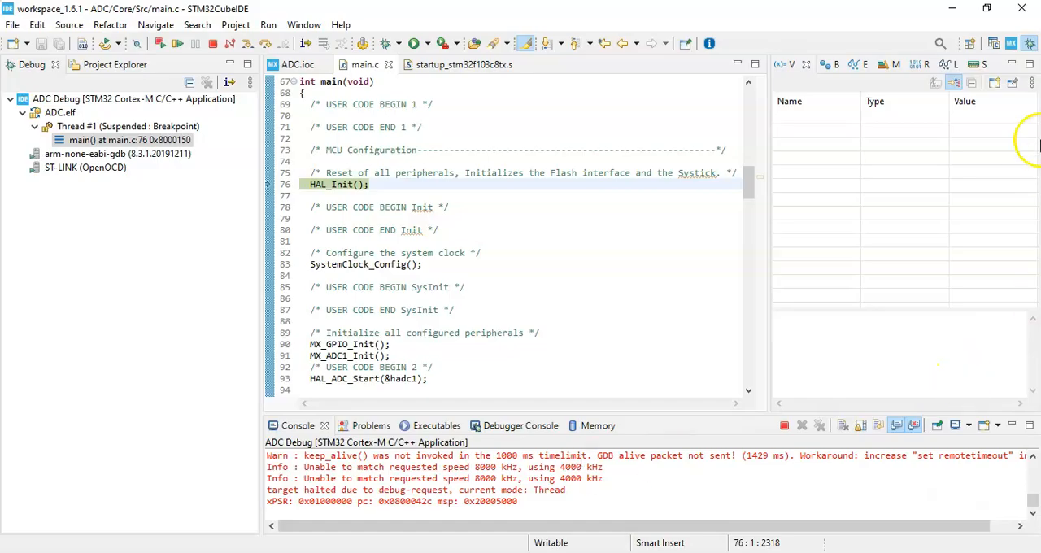
{"action": "mouse_move", "coordinate": [946, 65]}
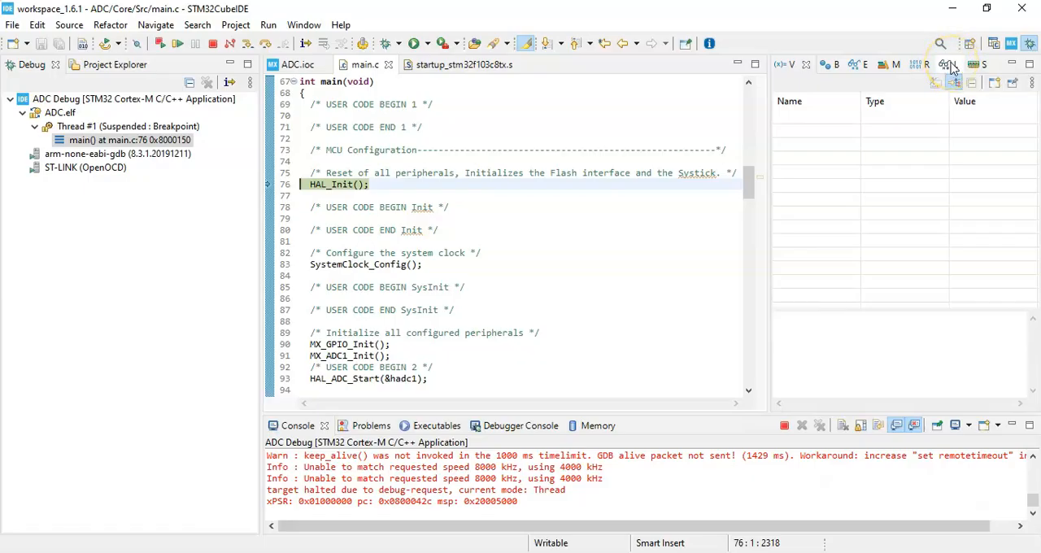
Watch readValue in Live Expressions, listed as uint16_t with value 0.
{"action": "left_click", "coordinate": [951, 65]}
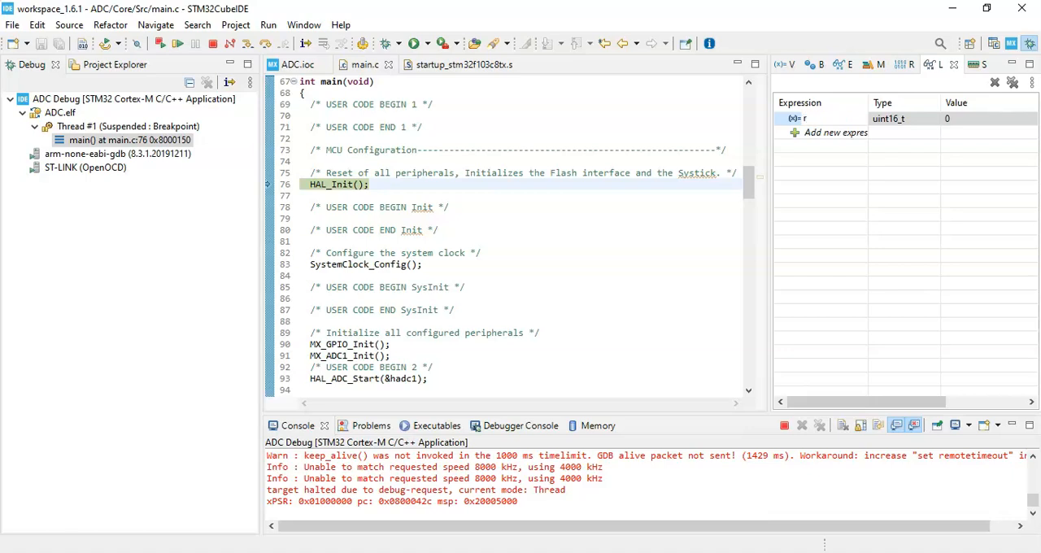
{"action": "type", "text": "read"}
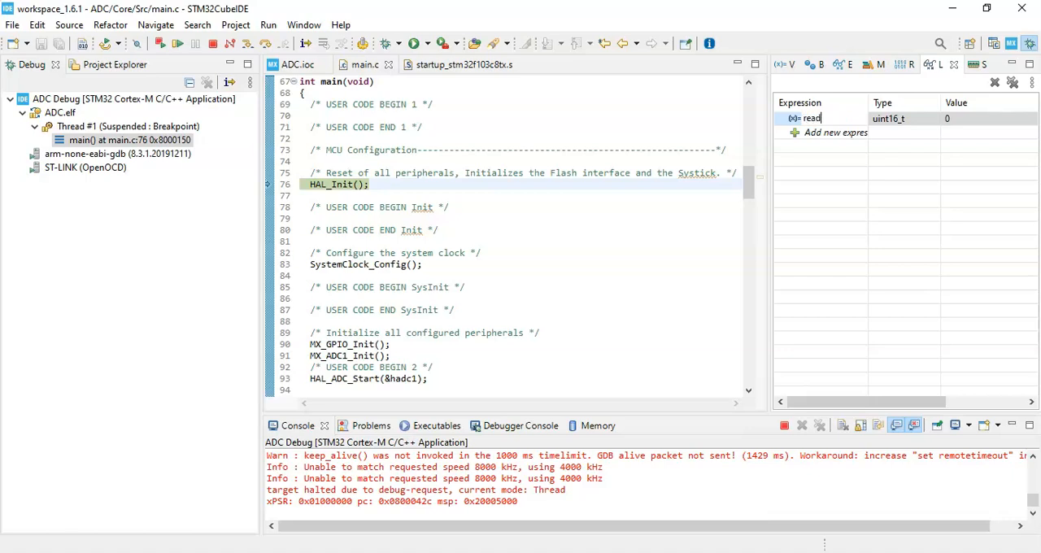
{"action": "type", "text": "Val"}
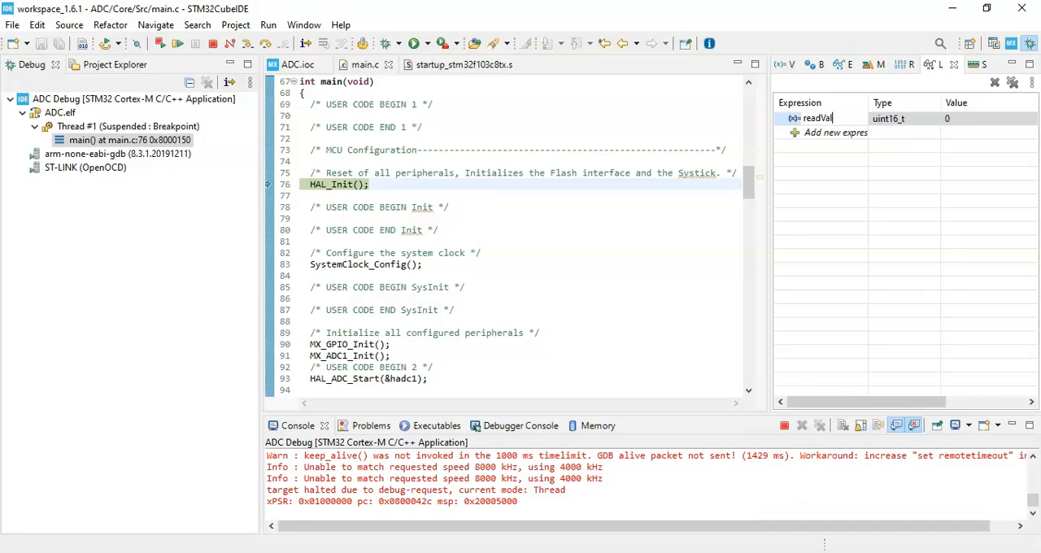
{"action": "type", "text": "ue"}
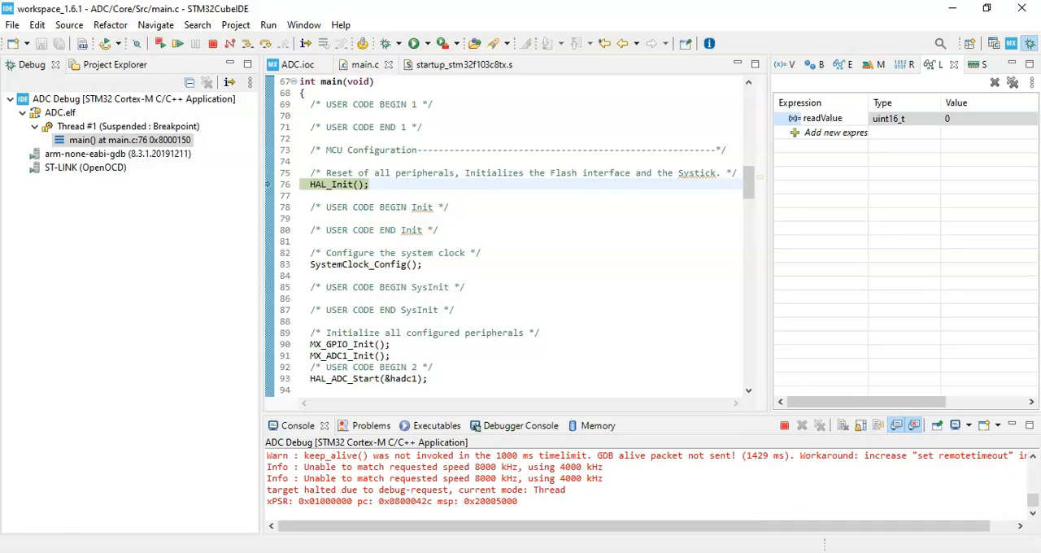
{"action": "mouse_move", "coordinate": [642, 150]}
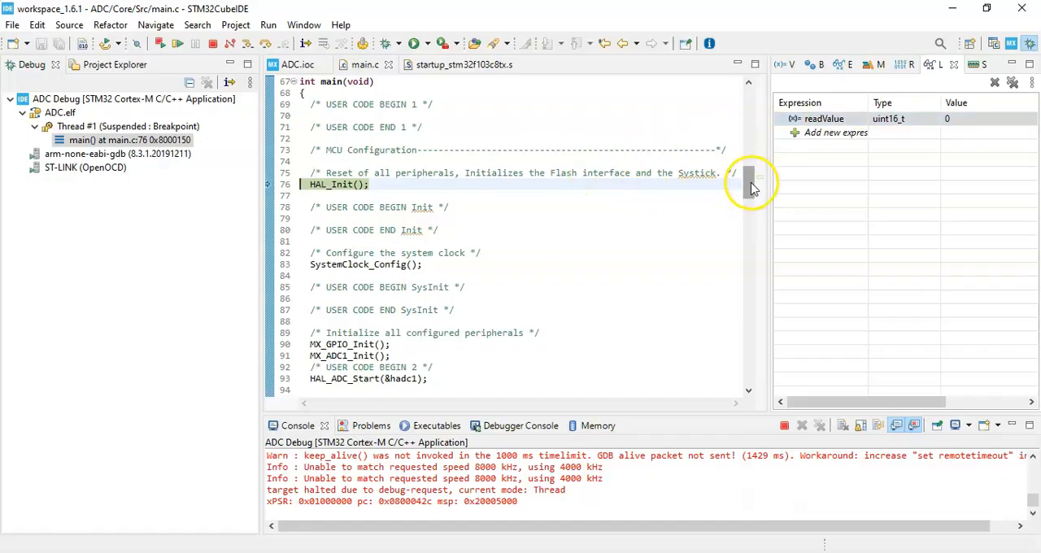
{"action": "scroll", "scroll_direction": "up", "scroll_amount": 3}
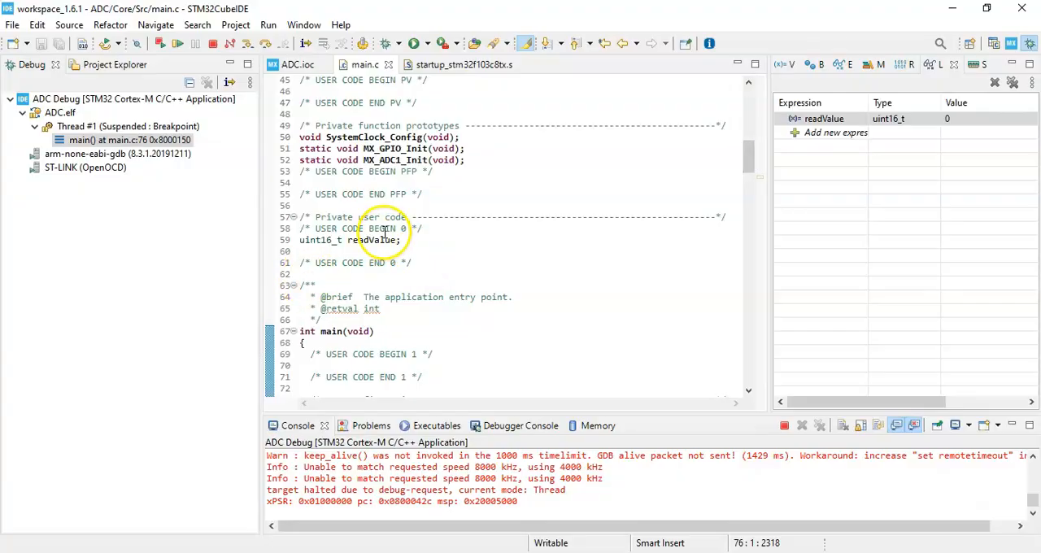
{"action": "mouse_move", "coordinate": [366, 241]}
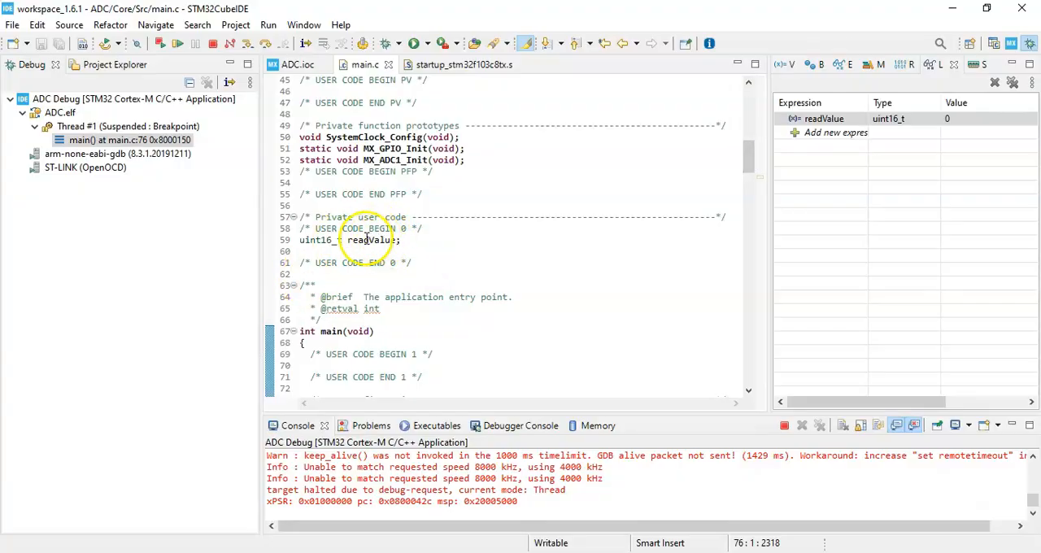
{"action": "left_click", "coordinate": [823, 119]}
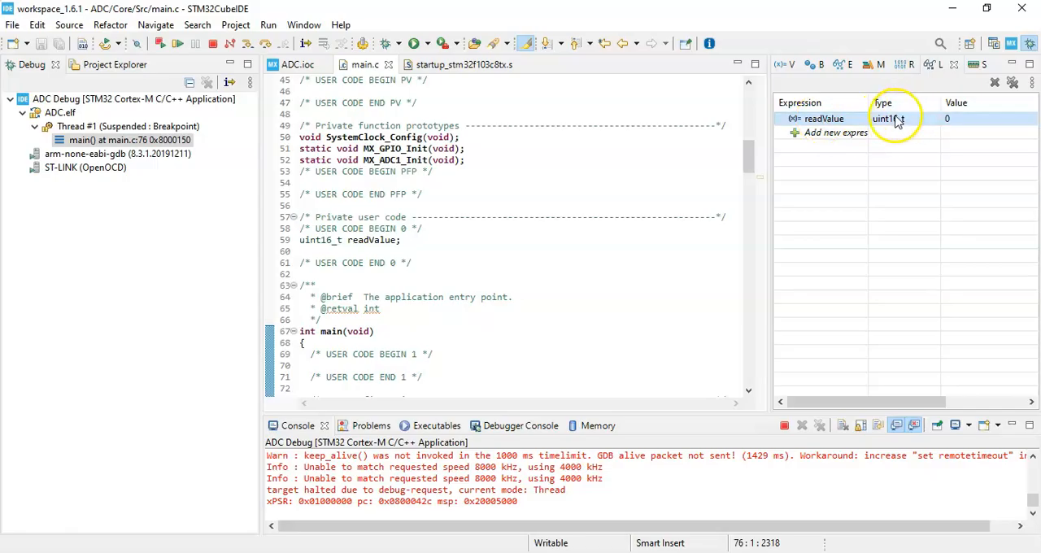
{"action": "mouse_move", "coordinate": [956, 119]}
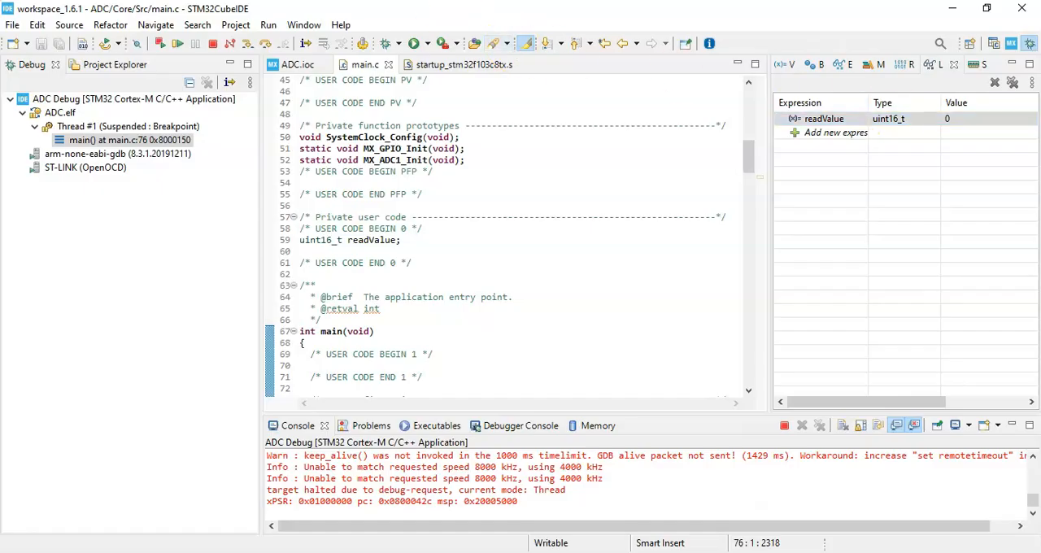
{"action": "mouse_move", "coordinate": [161, 43]}
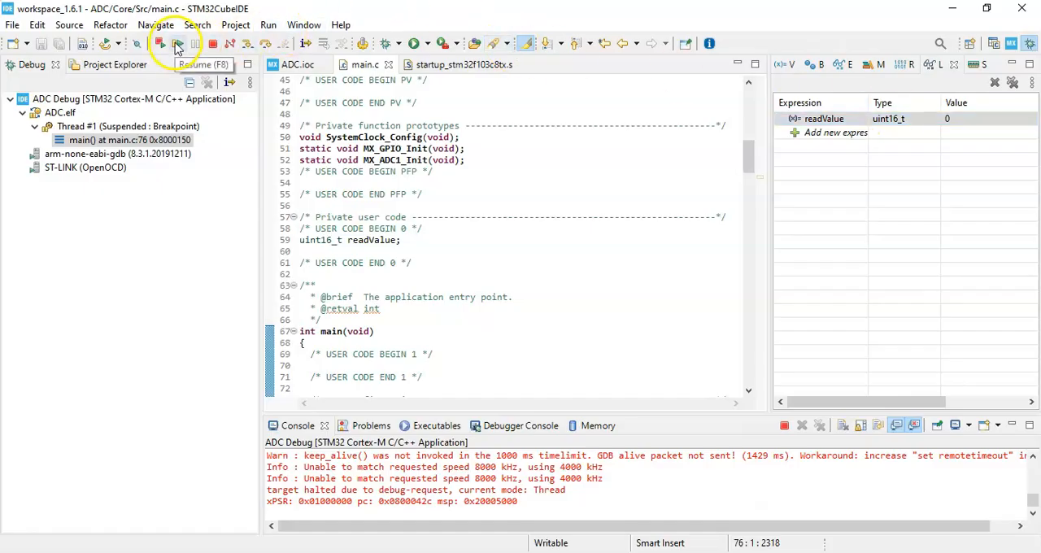
Resume the program so readValue shows the live ADC reading 4033.
{"action": "left_click", "coordinate": [161, 43]}
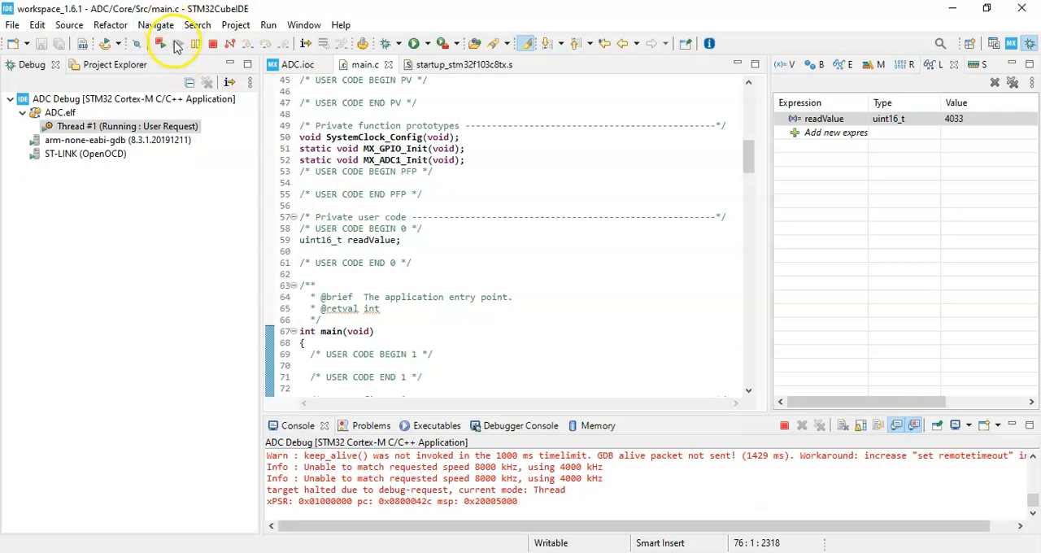